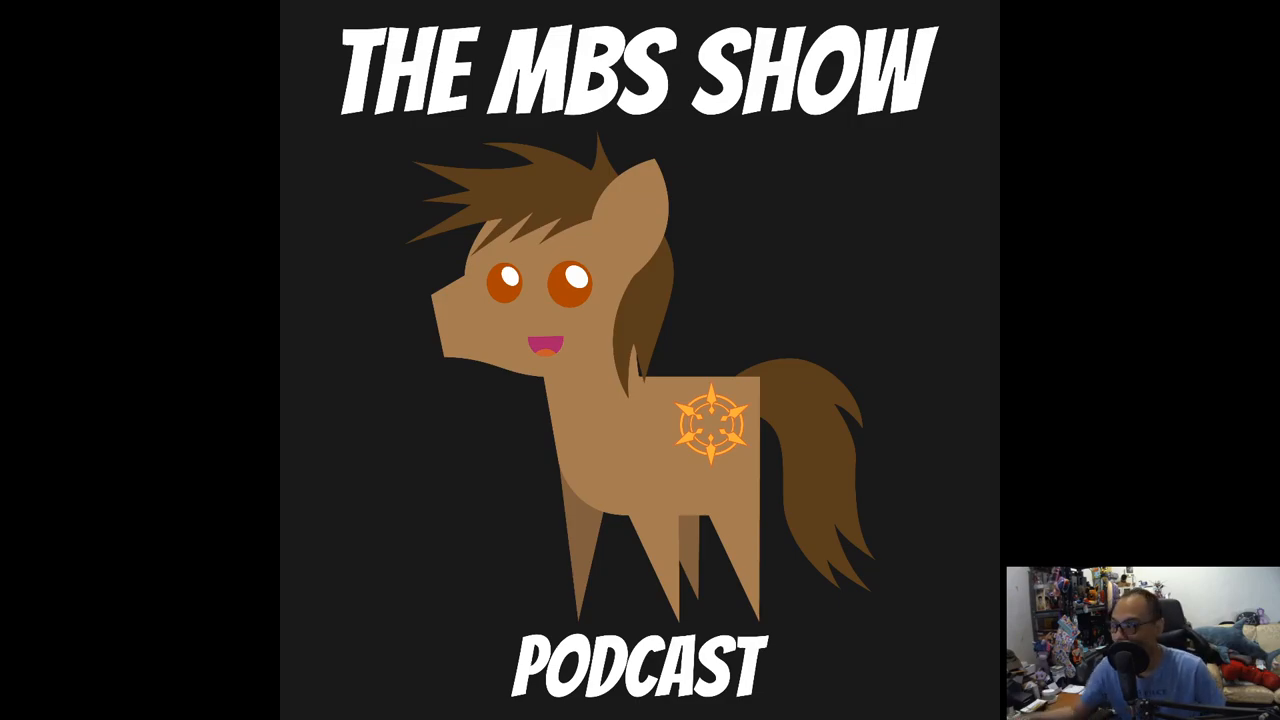
Bring up the Equestria Daily Nightmare Moon article and scroll to Lauren Faust's tweet
click(210, 10)
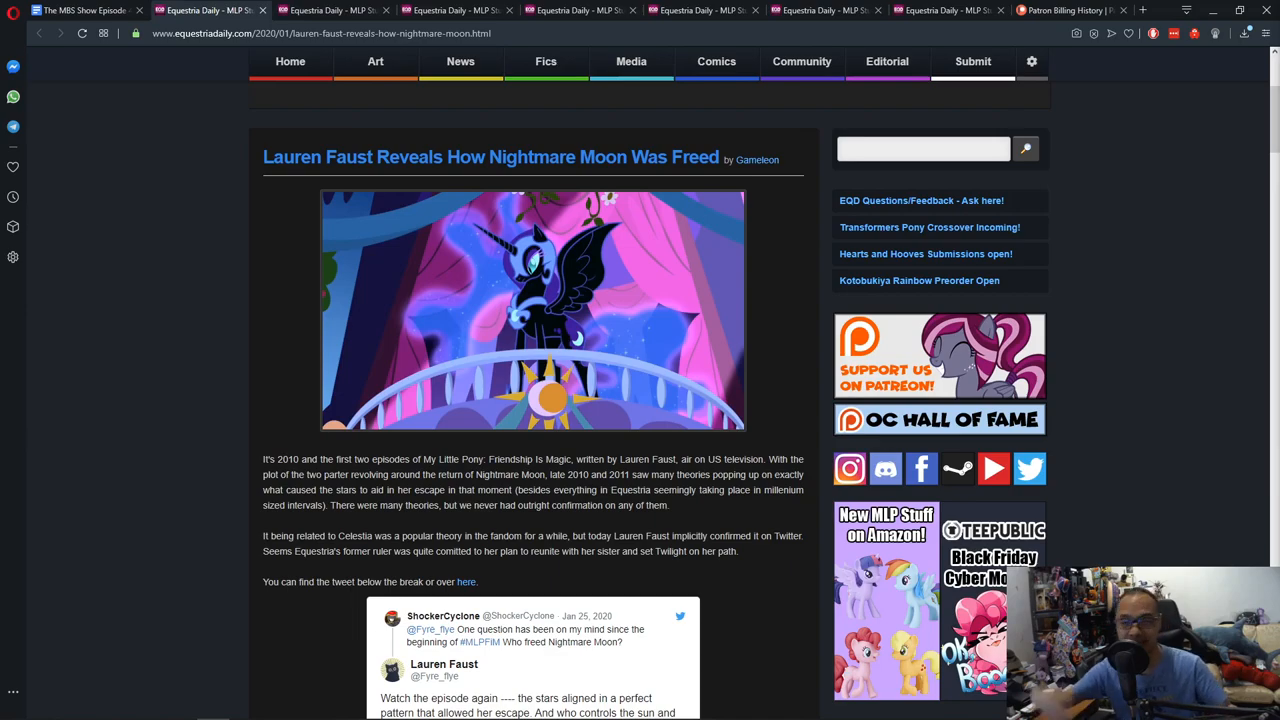
scroll(down, 3)
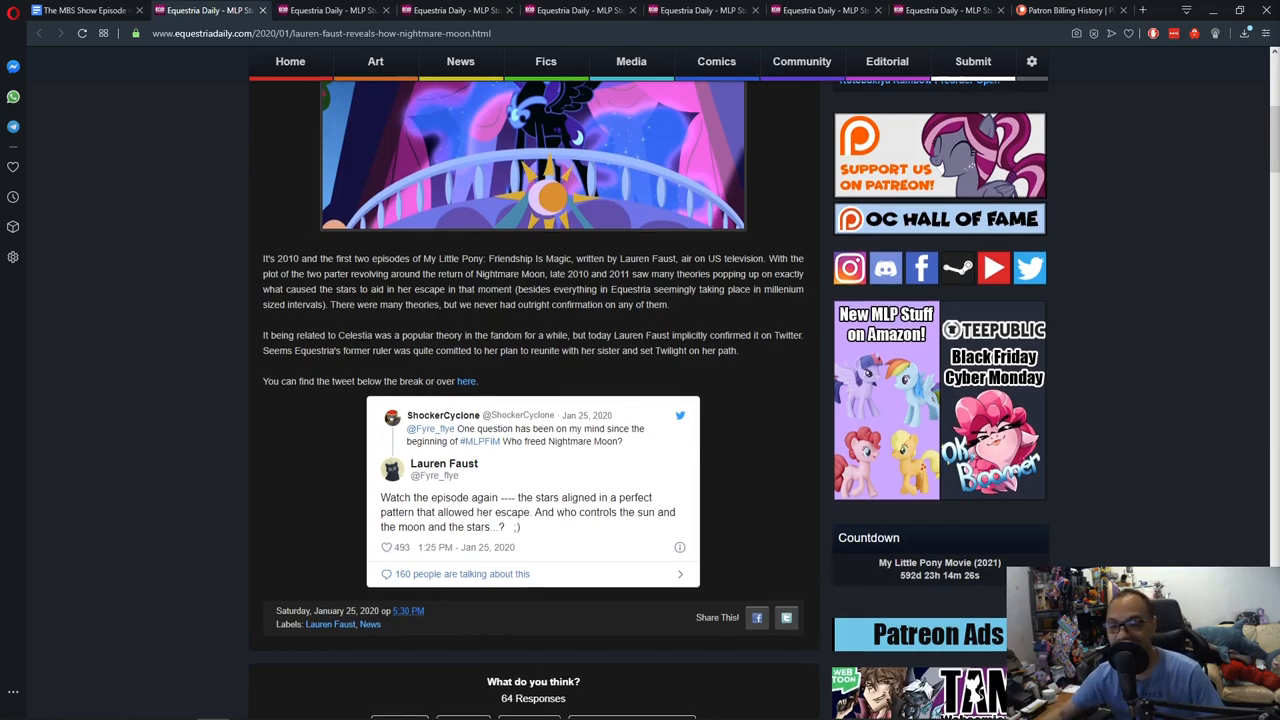
Scroll through the reader comments about Celestia controlling the stars
scroll(down, 3)
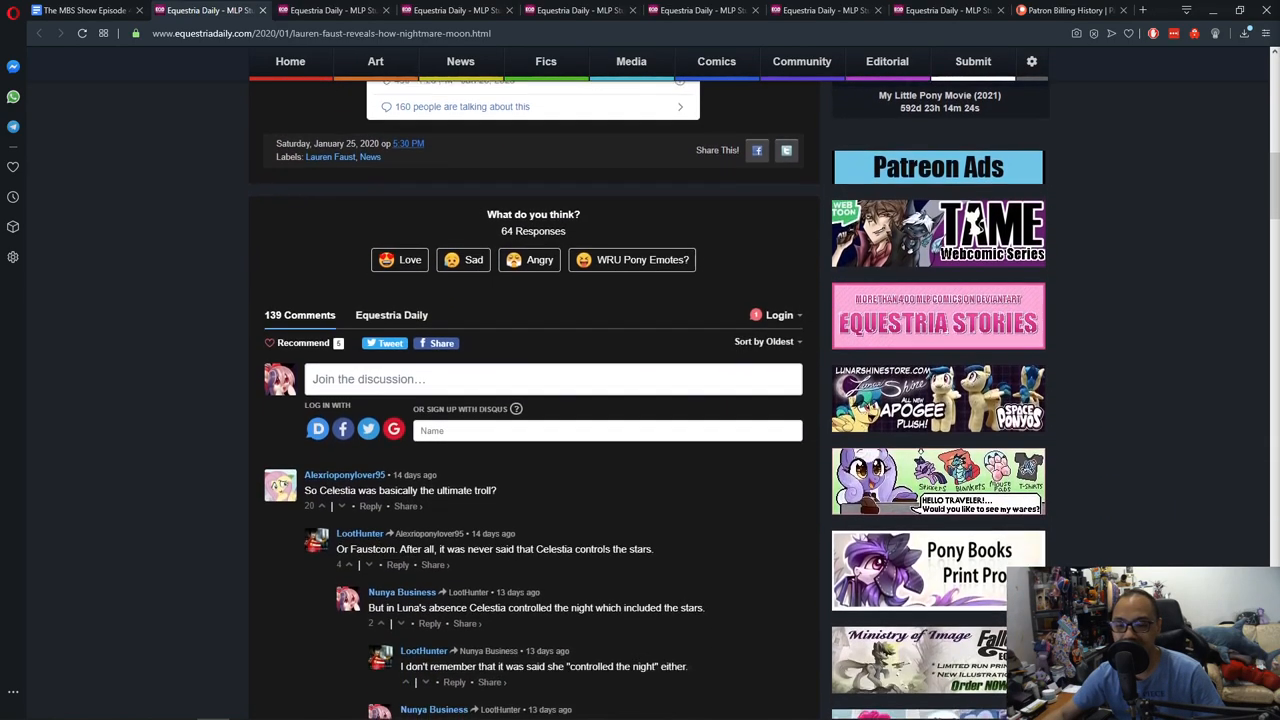
scroll(down, 3)
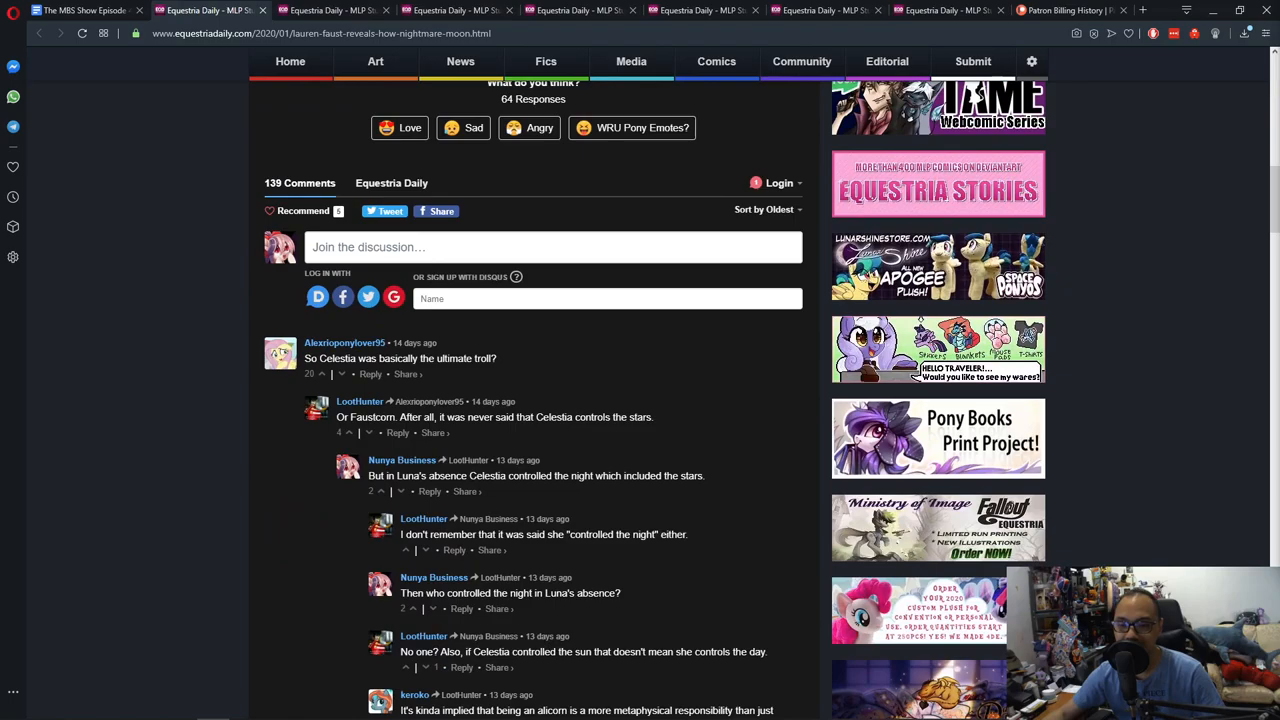
scroll(down, 3)
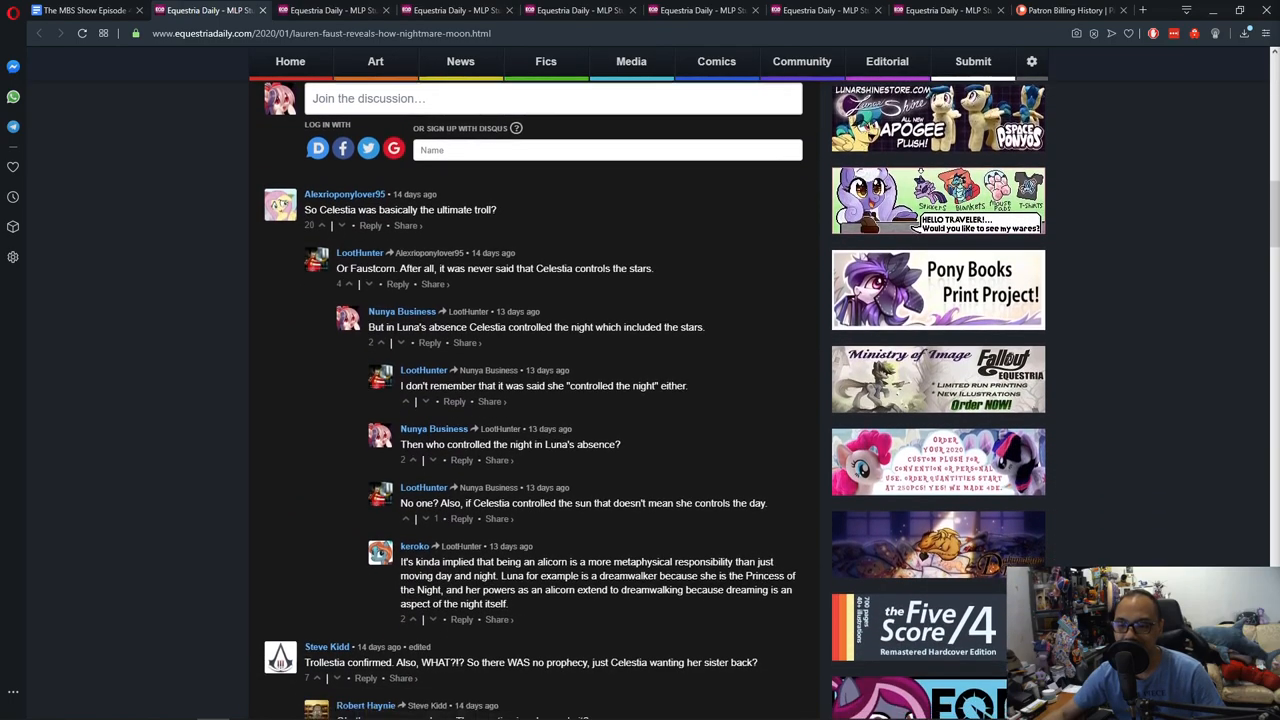
scroll(down, 3)
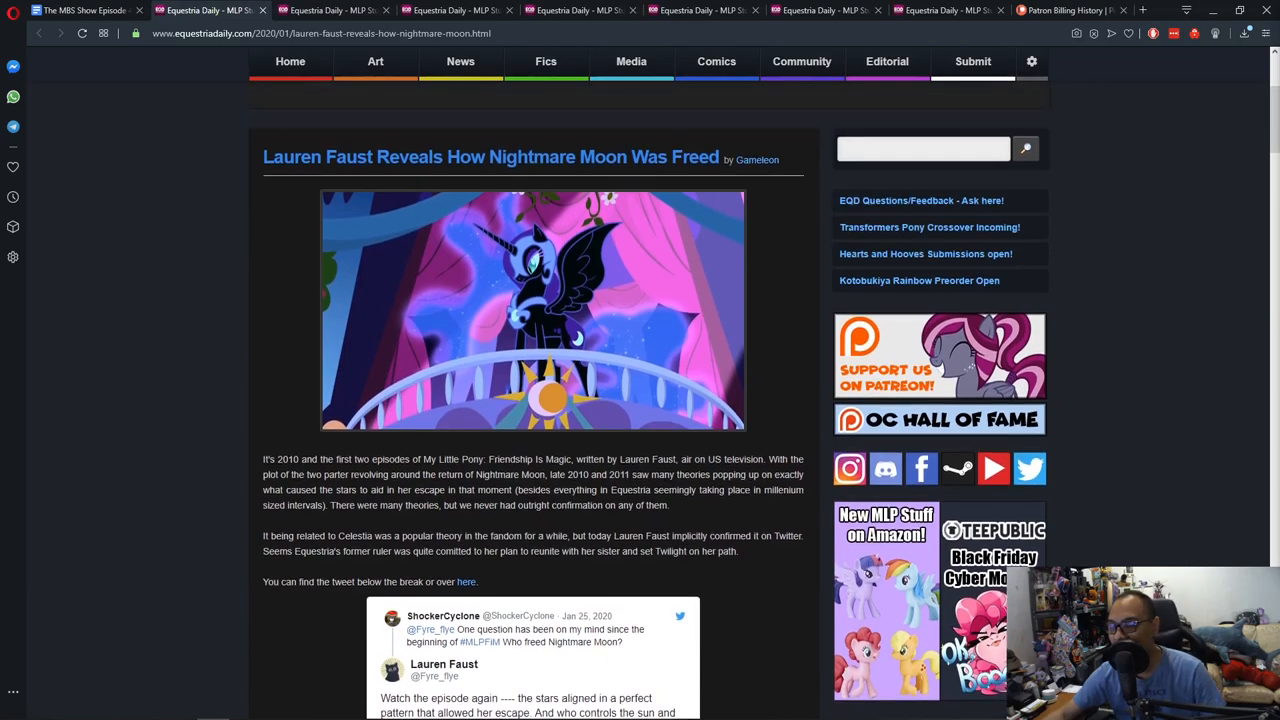
scroll(down, 3)
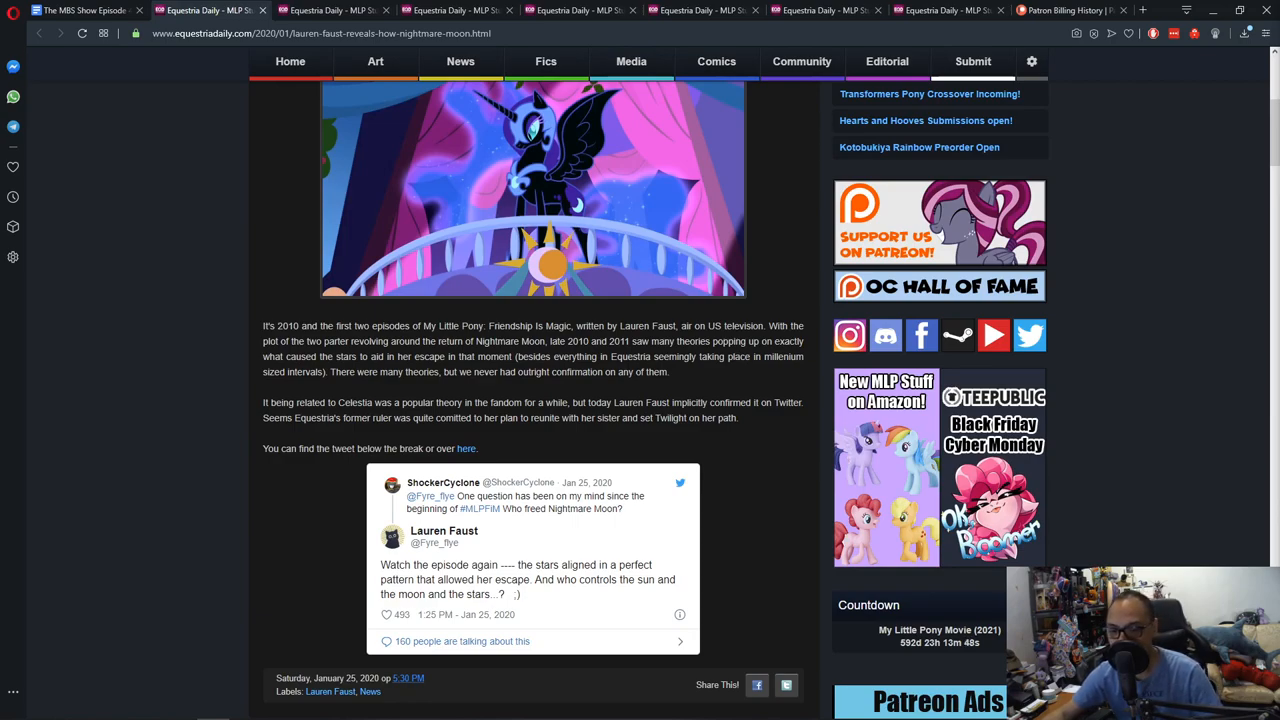
mouse_move(330, 10)
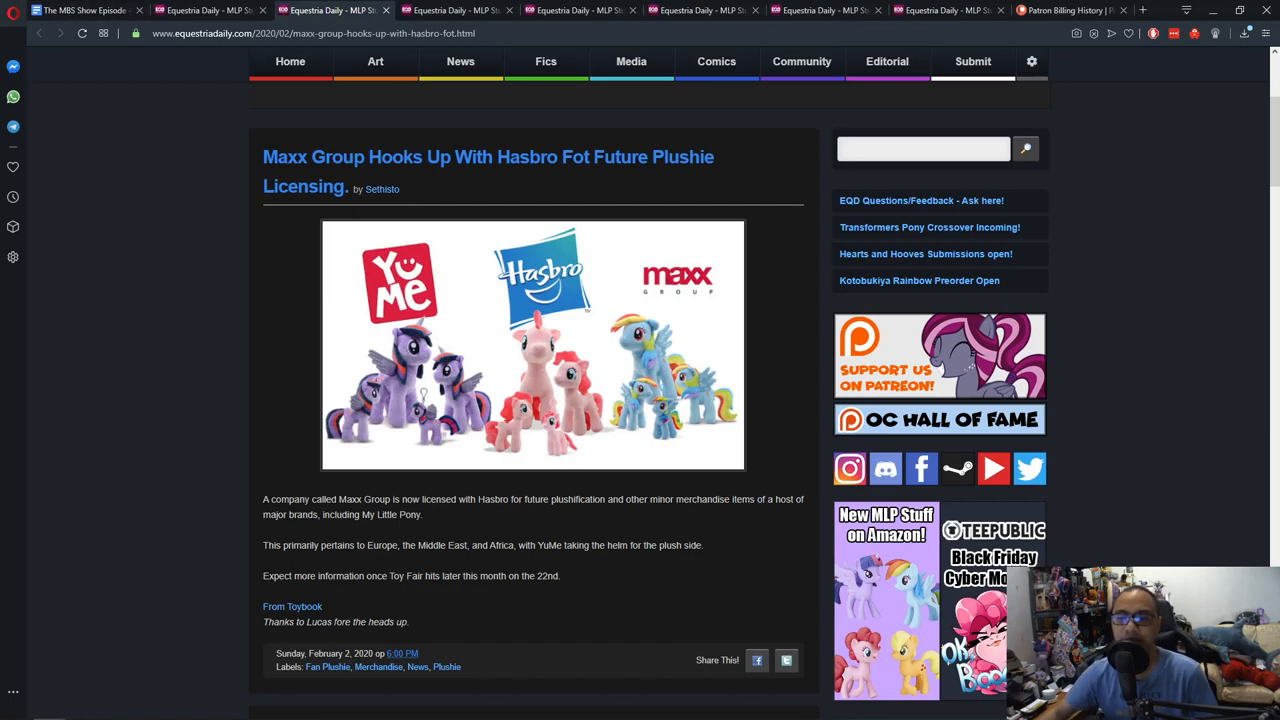
Follow the 'From Toybook' link at the end of the Maxx Group plushie post
scroll(down, 3)
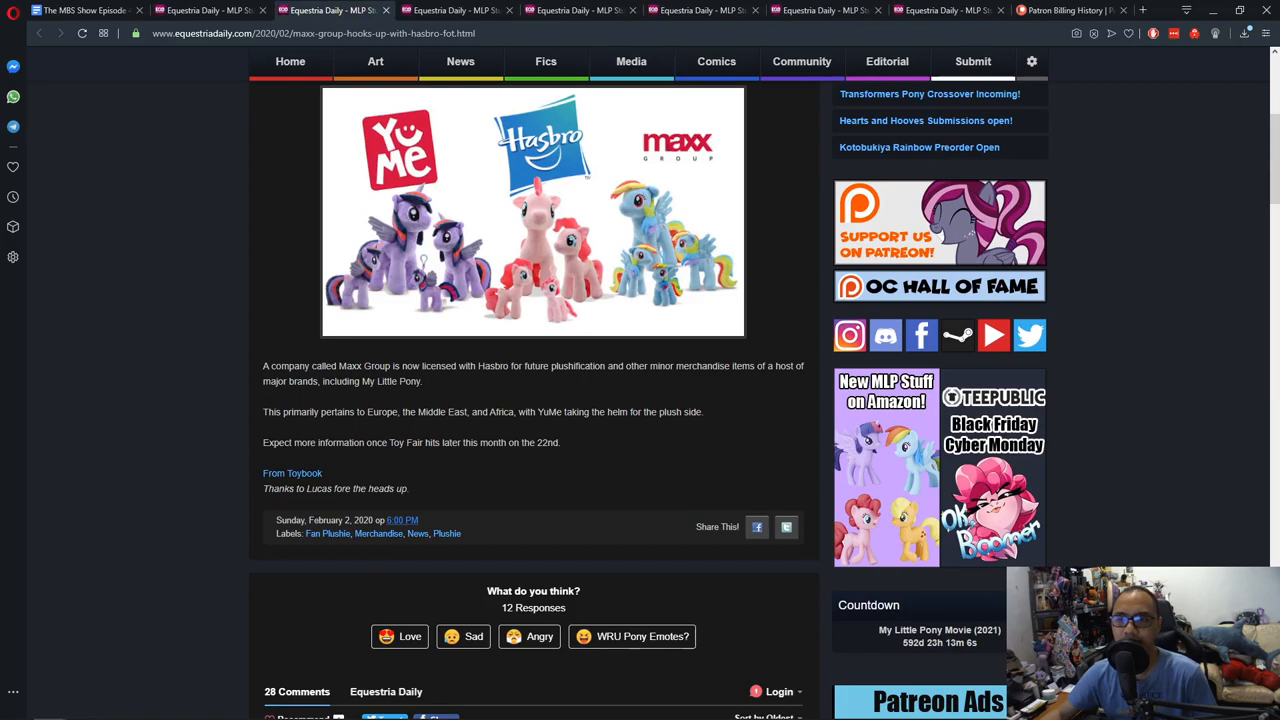
mouse_move(292, 473)
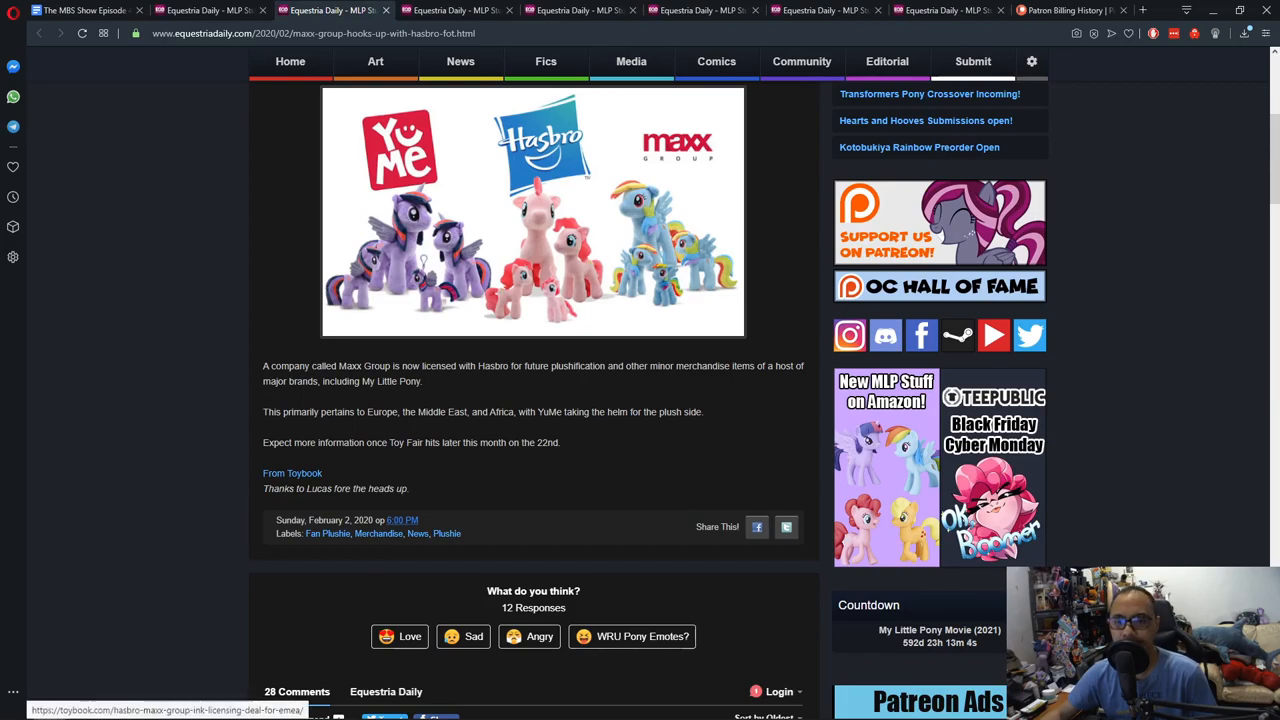
click(292, 472)
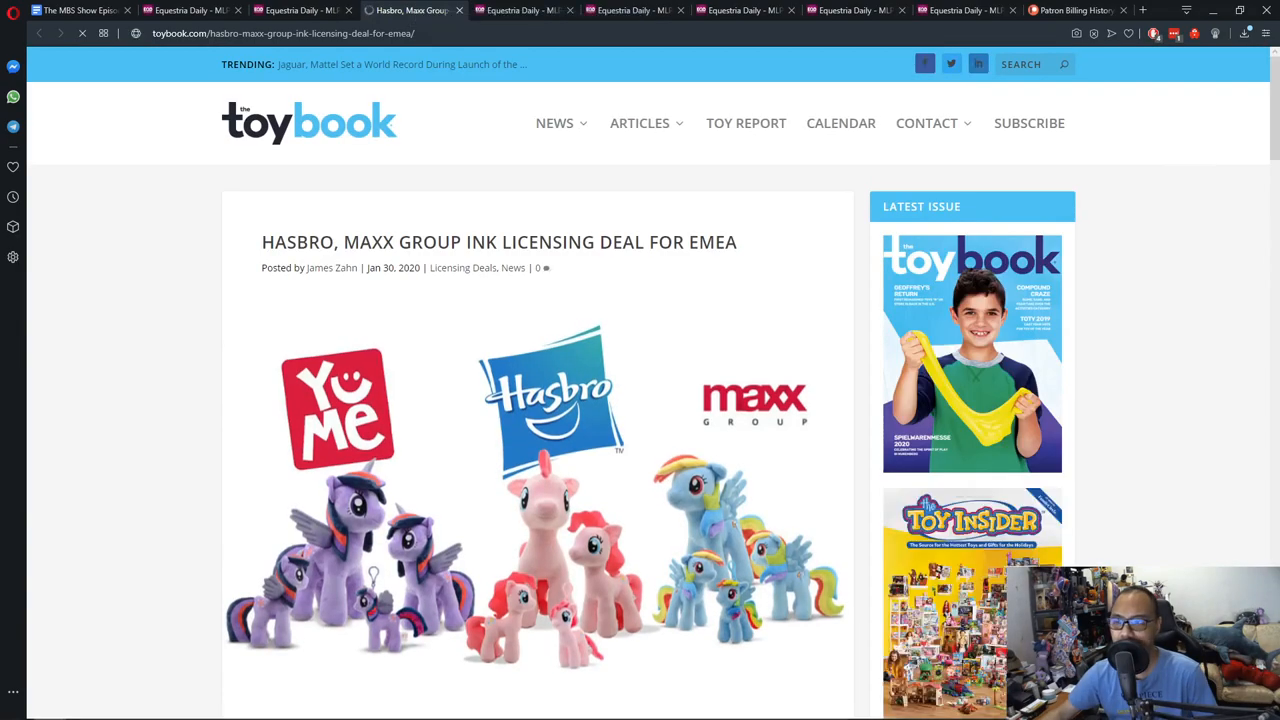
Read the Toy Book's Hasbro–Maxx Group EMEA deal article and go back to Equestria Daily
scroll(down, 3)
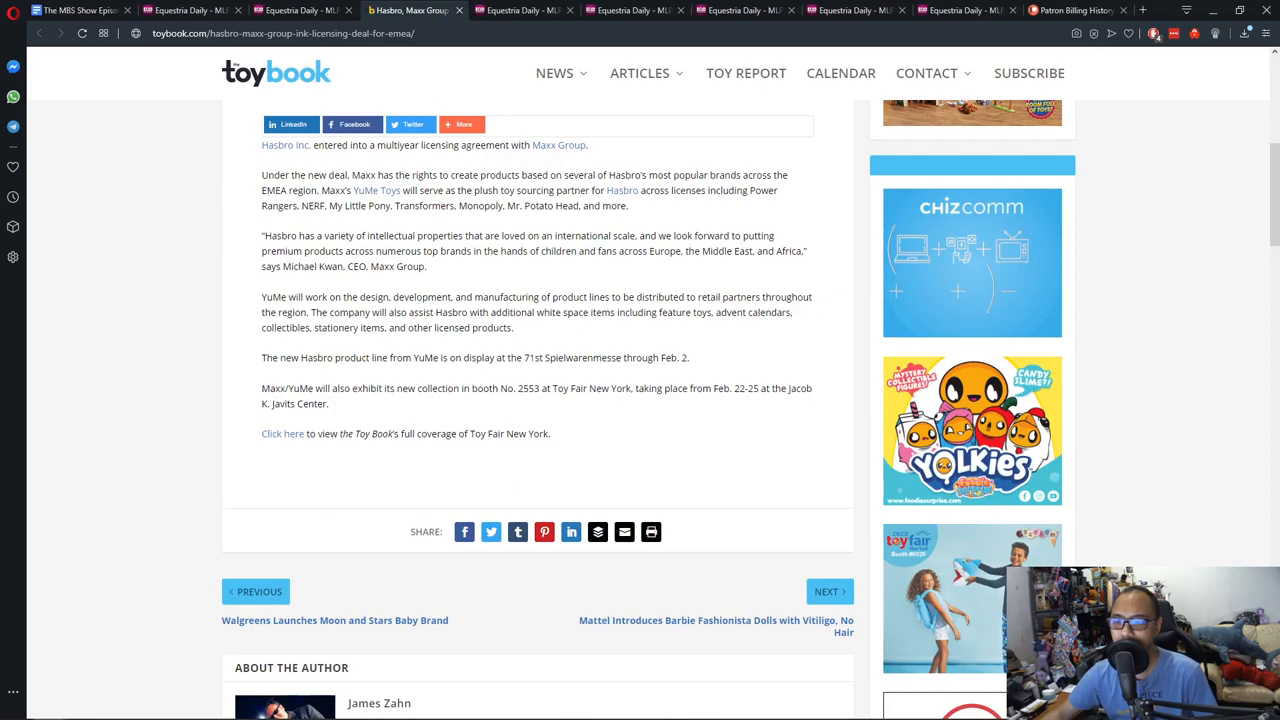
scroll(up, 3)
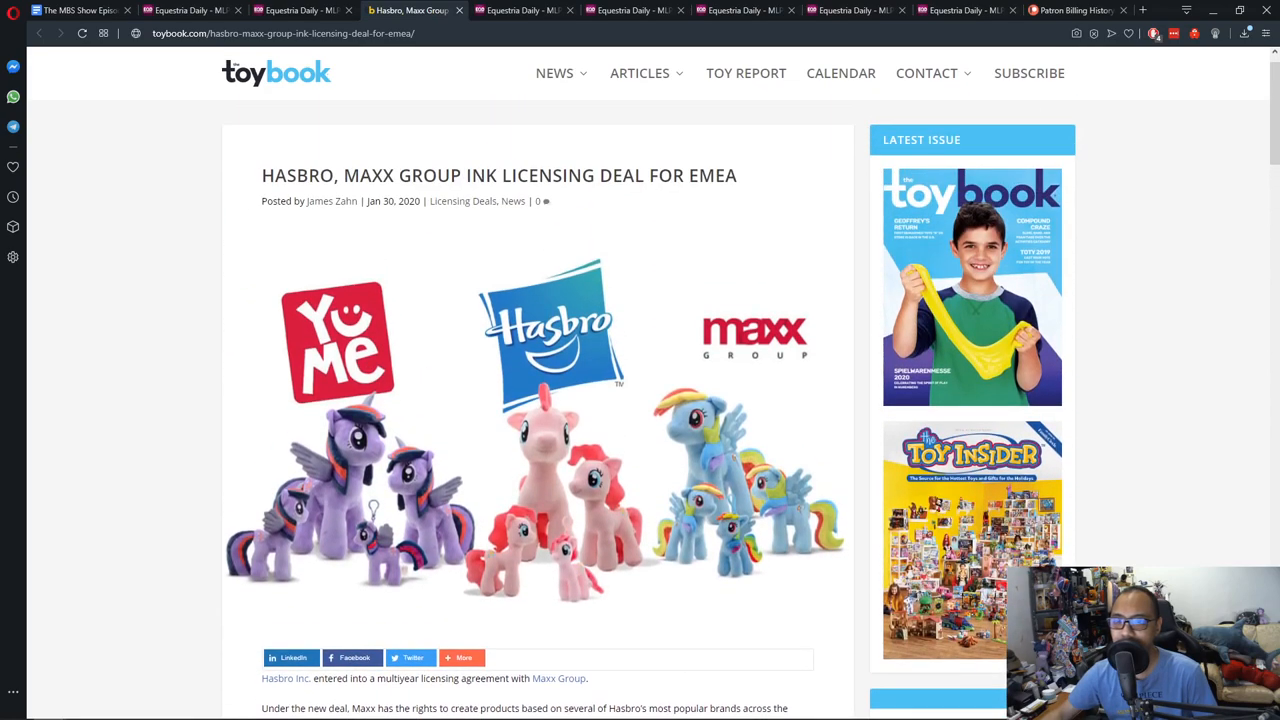
scroll(down, 3)
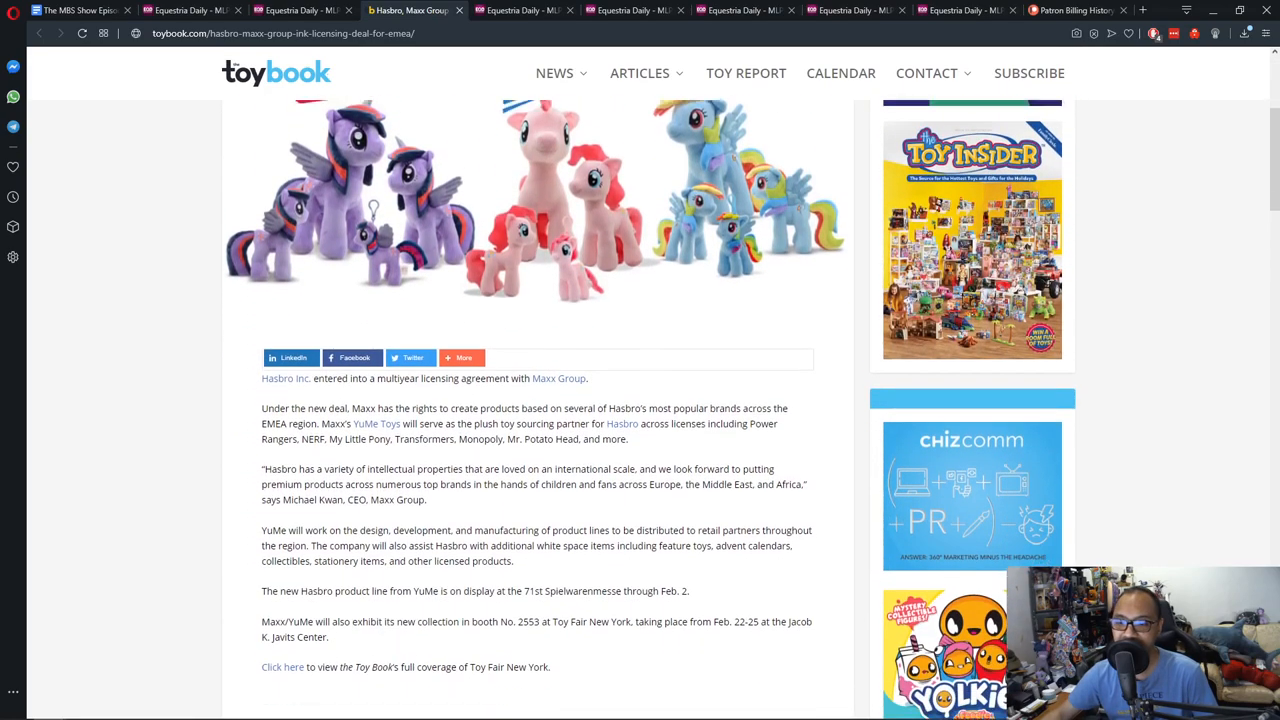
scroll(down, 3)
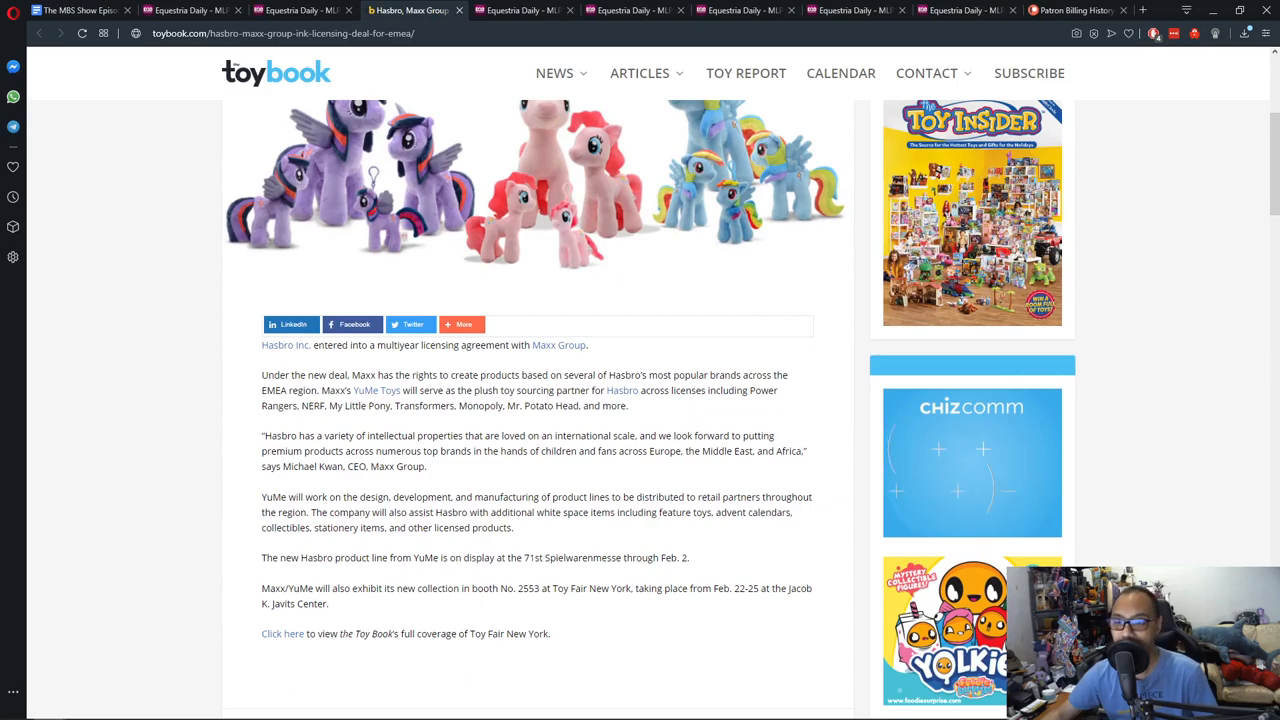
click(325, 11)
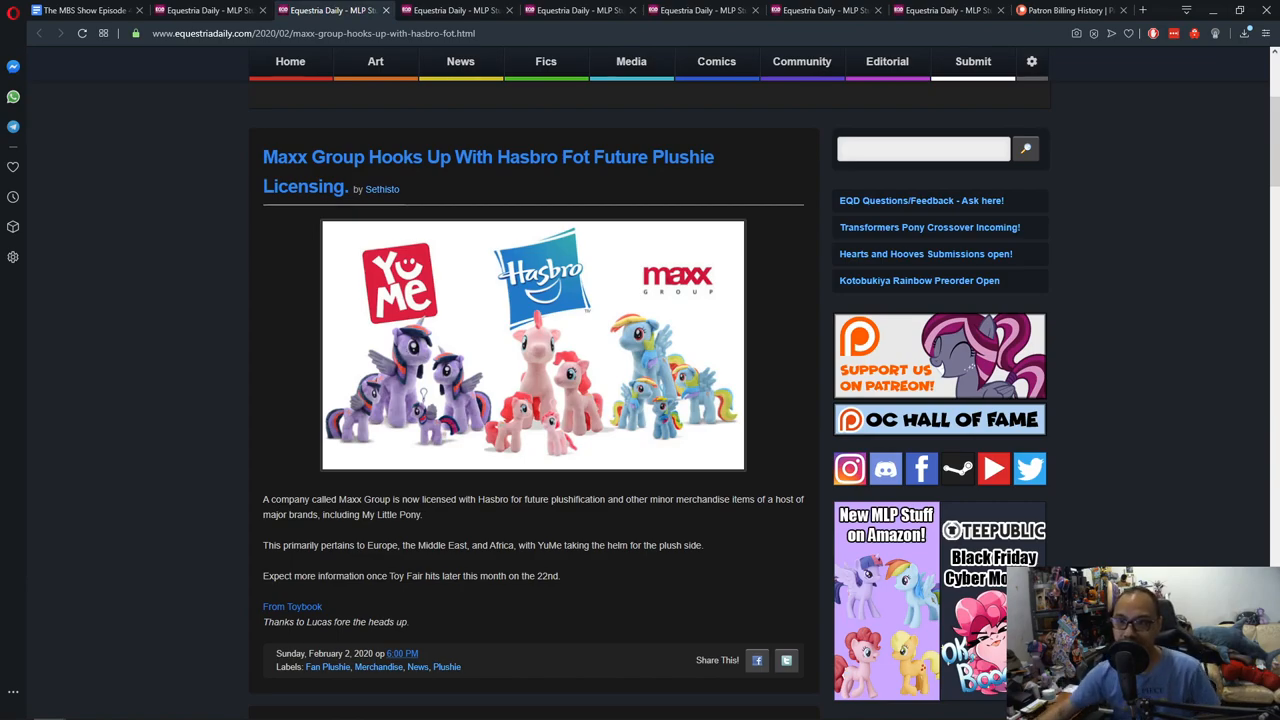
Switch to the Kotobukiya Rainbow Dash pre-order article and start viewing its photos
click(455, 10)
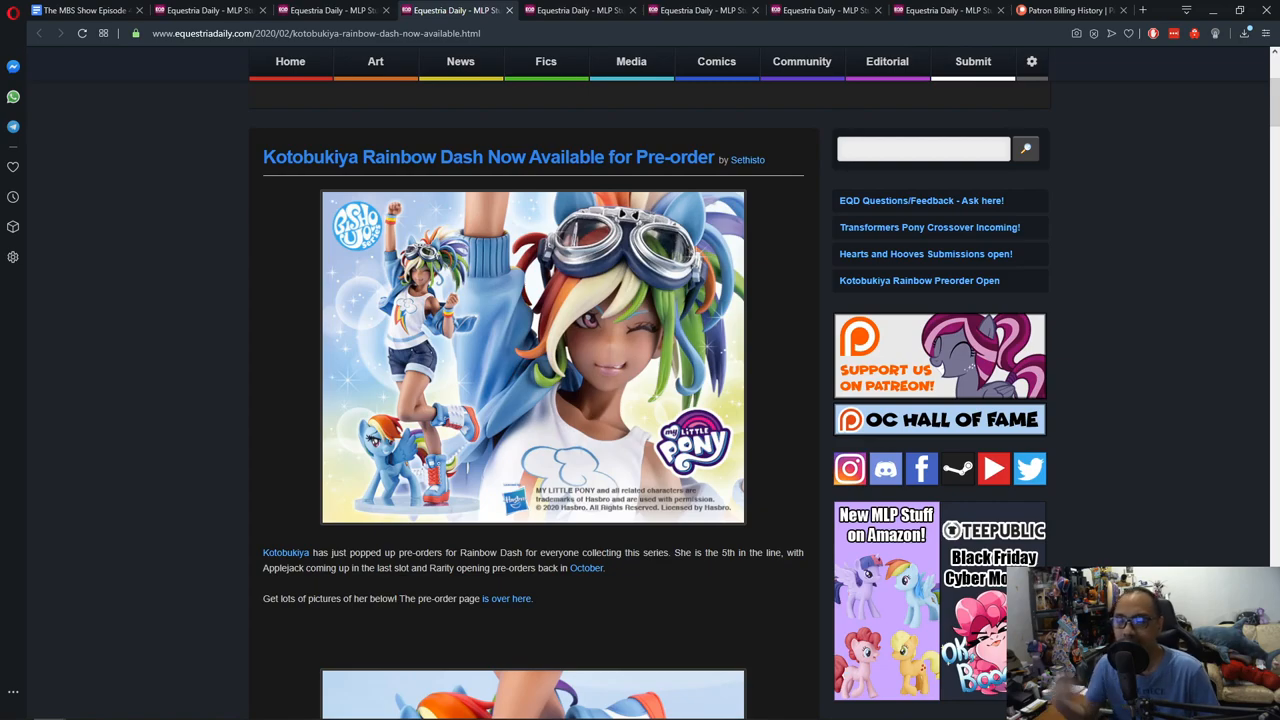
scroll(down, 3)
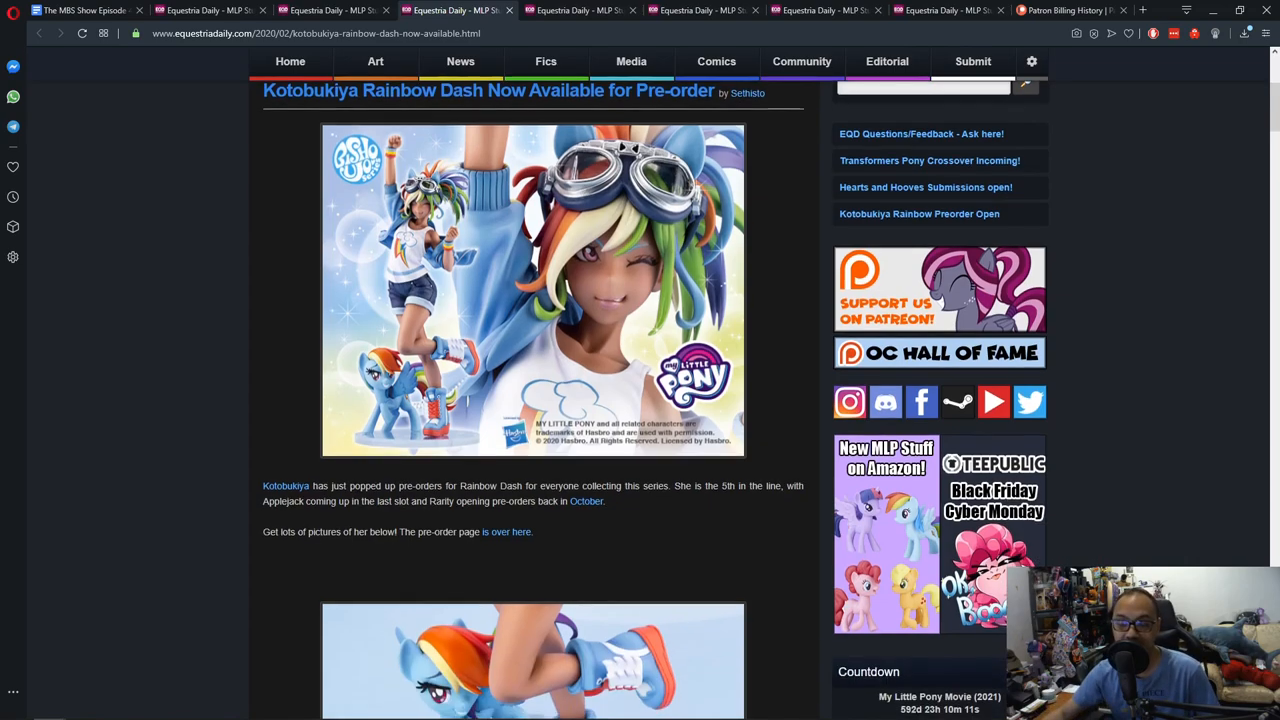
scroll(down, 3)
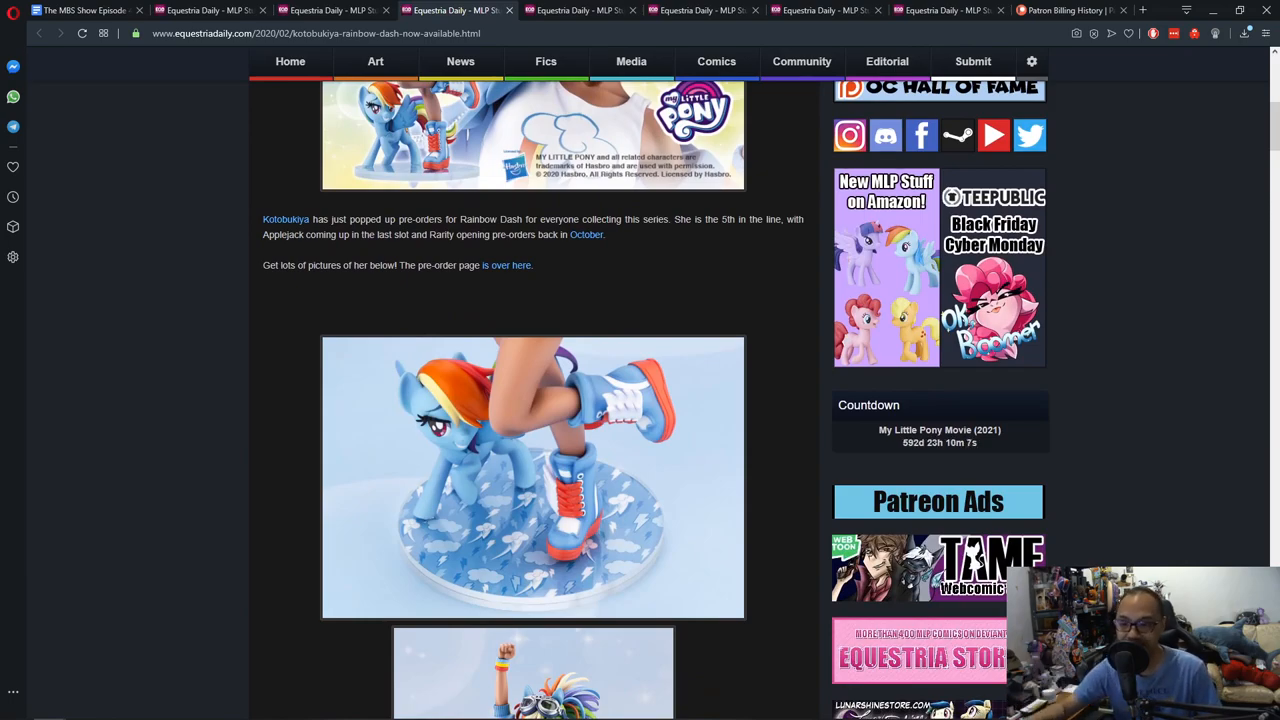
scroll(down, 3)
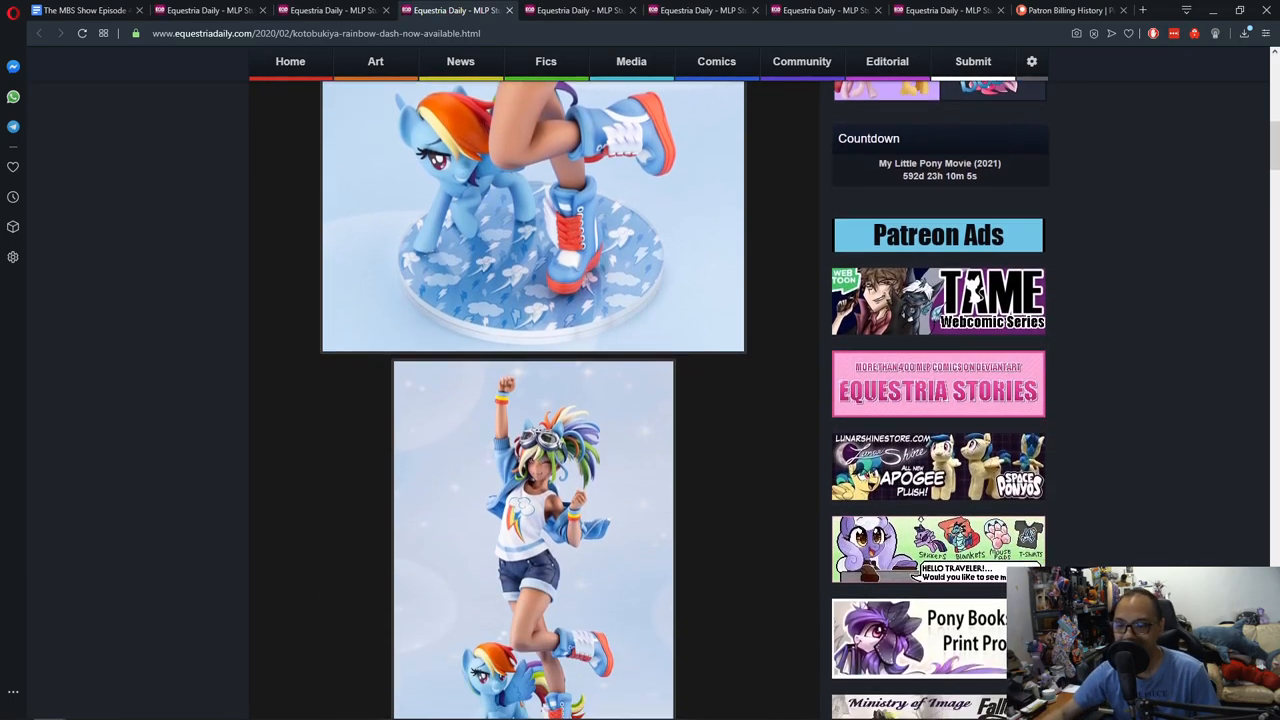
scroll(down, 3)
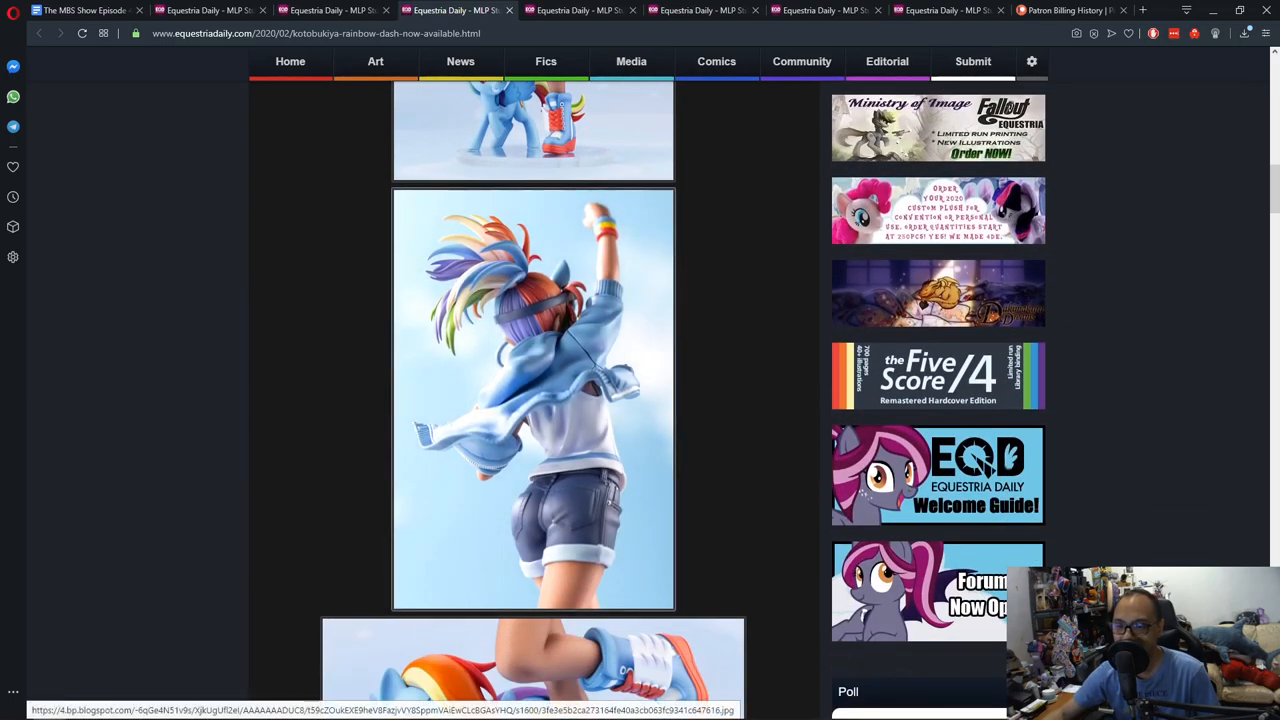
scroll(down, 3)
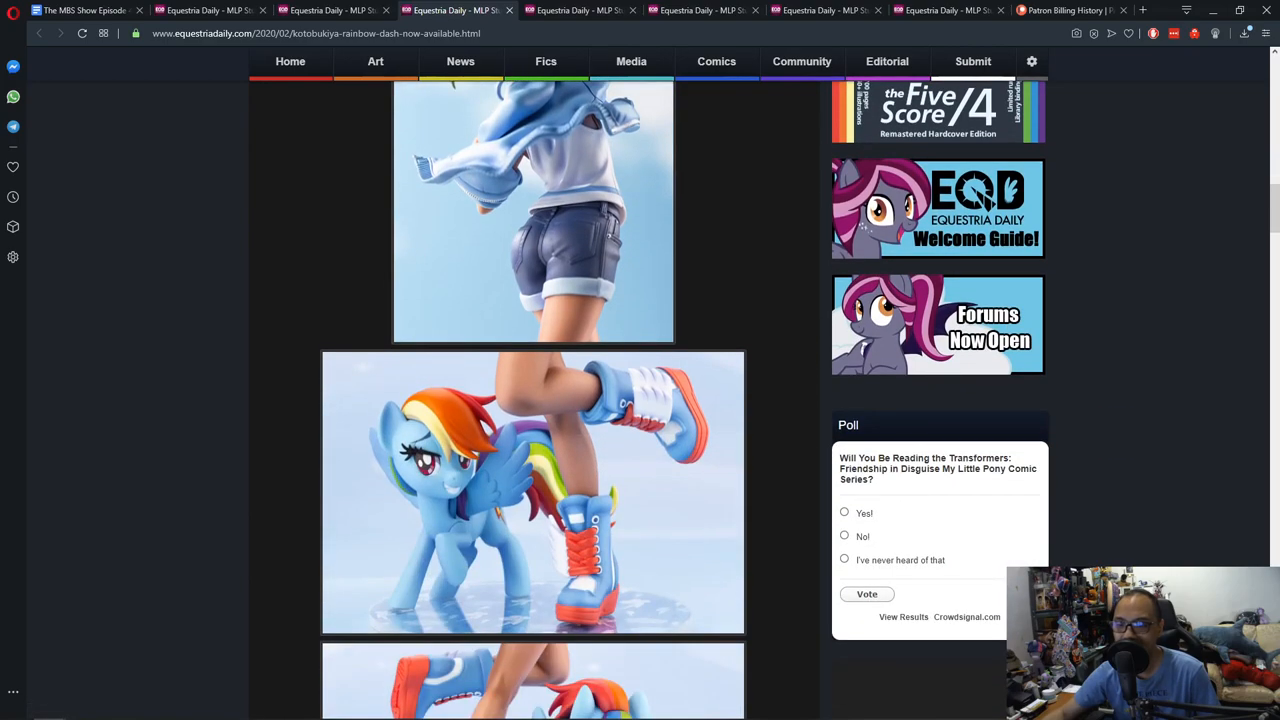
Finish the Rainbow Dash photos and open the Sunset Shimmer and painted Applejack article
scroll(down, 3)
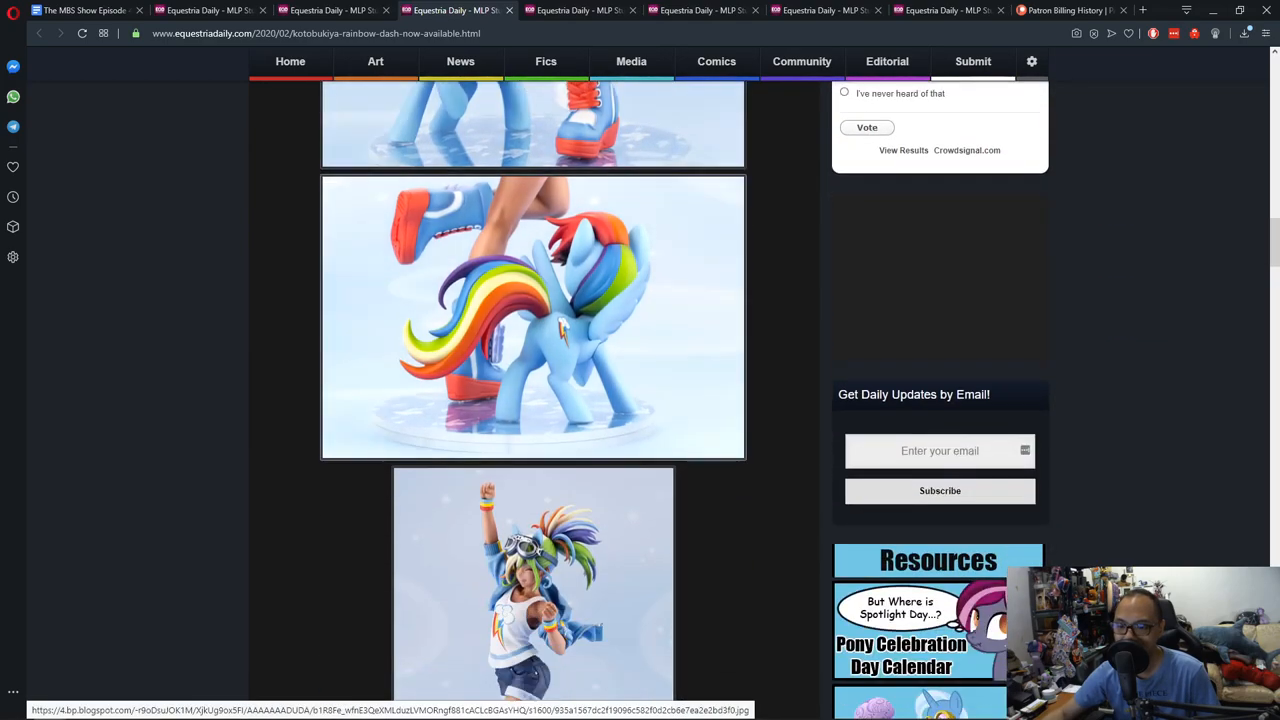
scroll(down, 3)
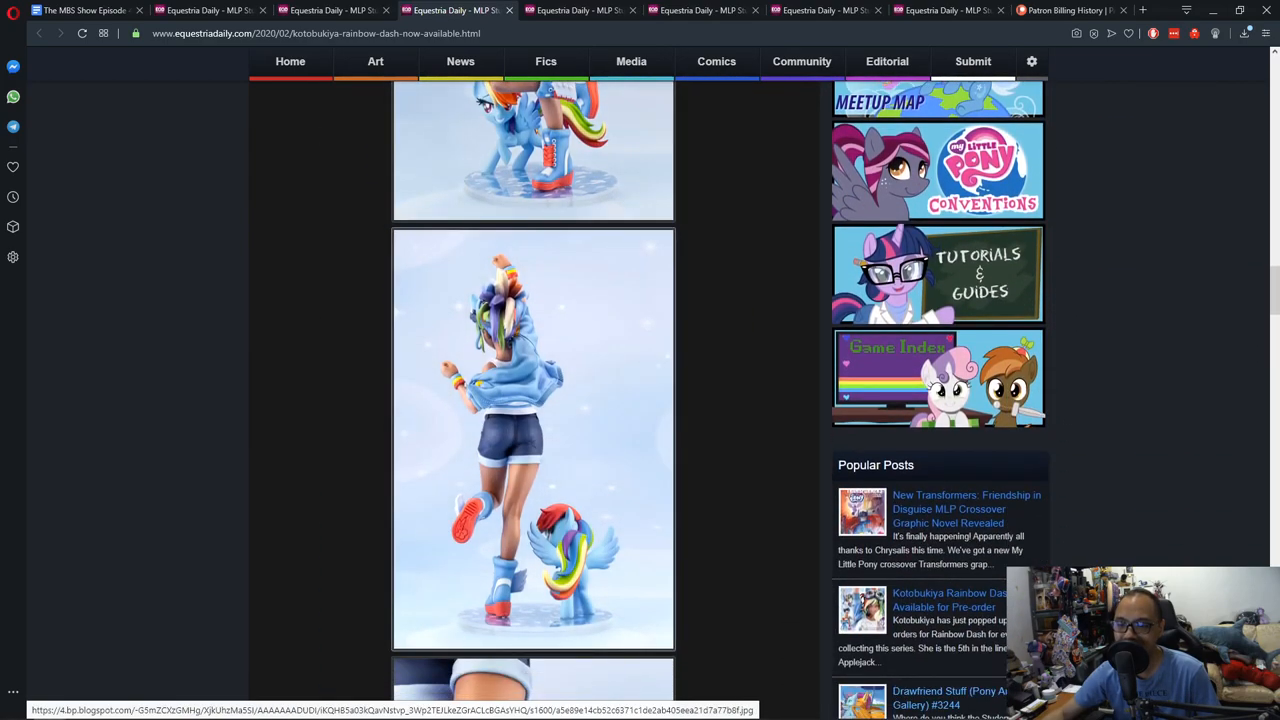
scroll(down, 3)
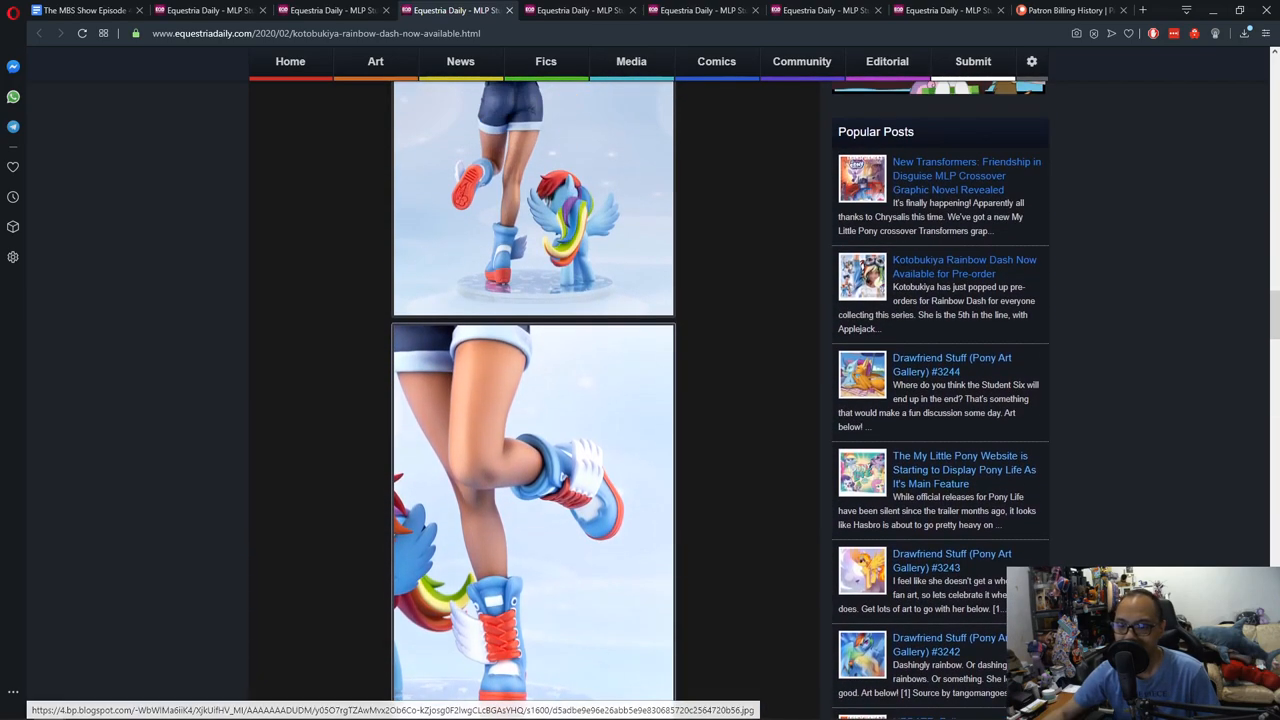
scroll(down, 3)
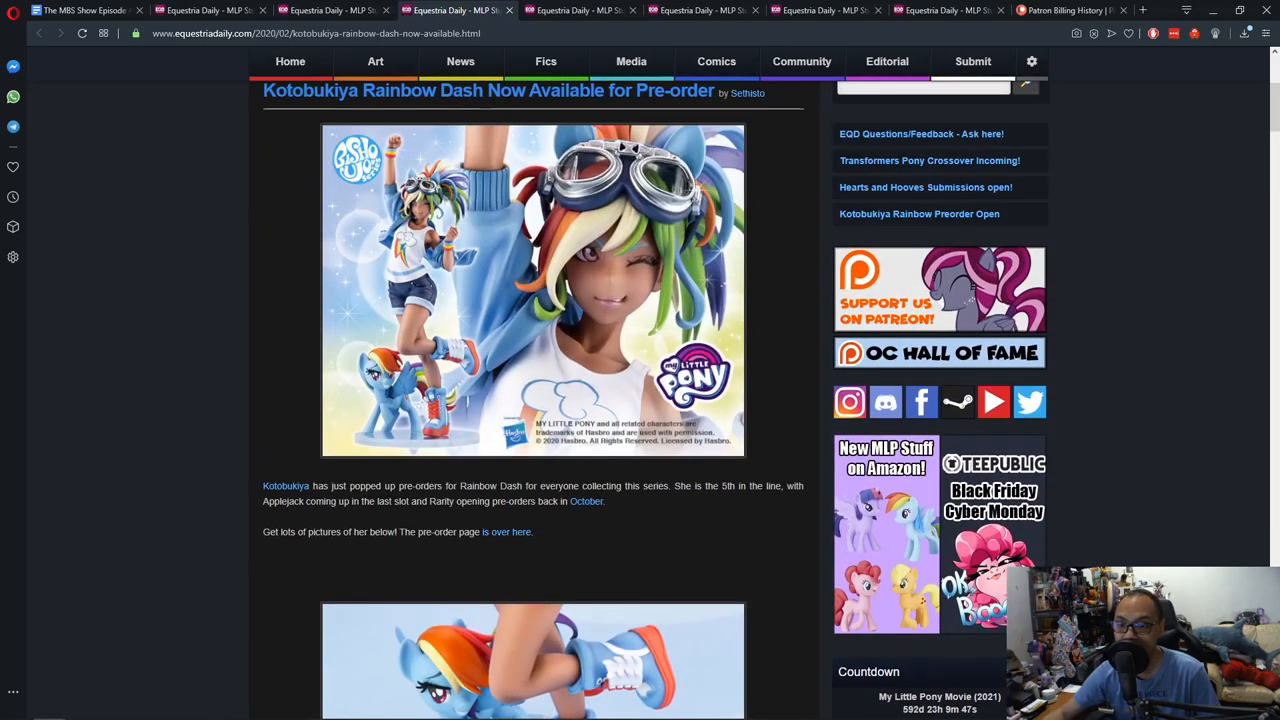
scroll(up, 3)
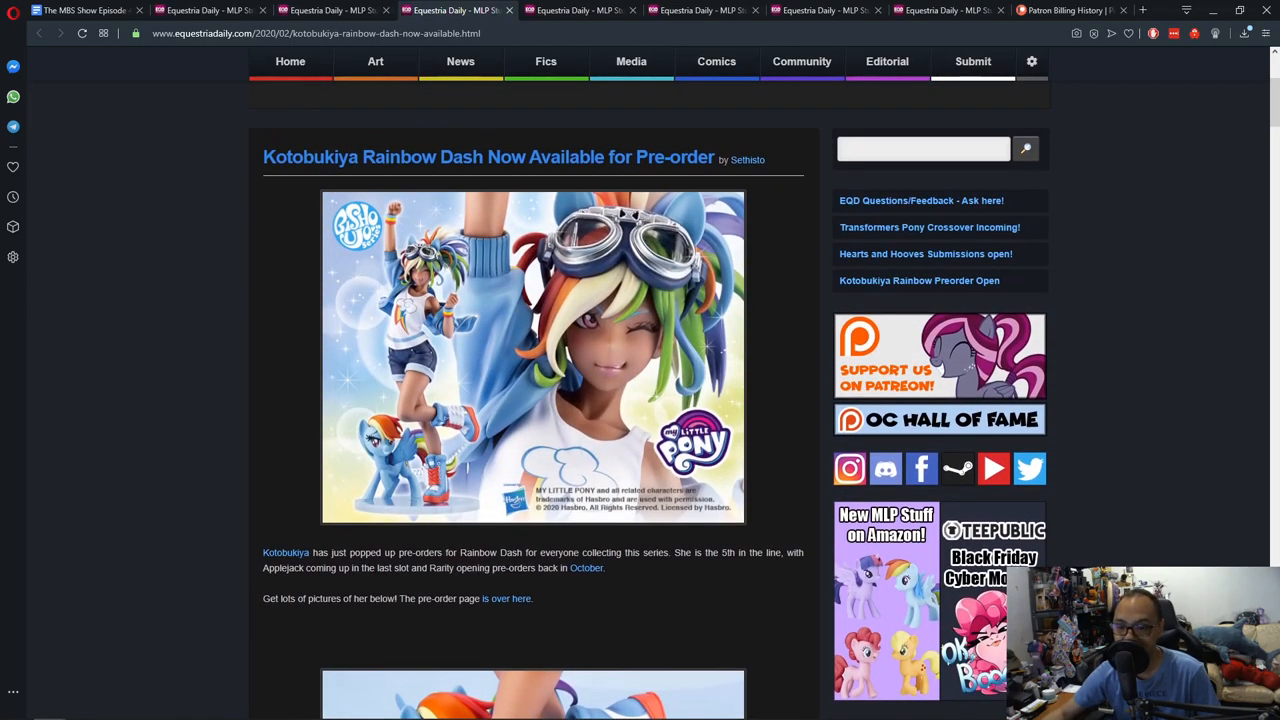
scroll(down, 3)
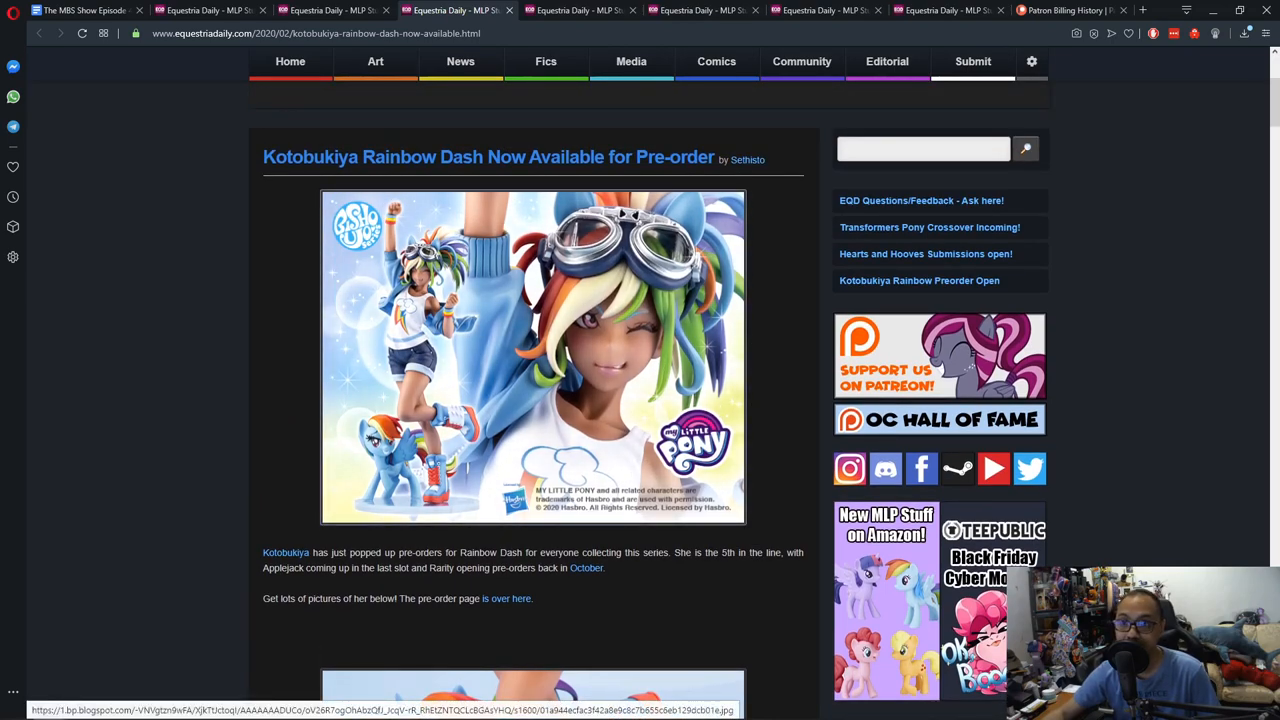
scroll(down, 3)
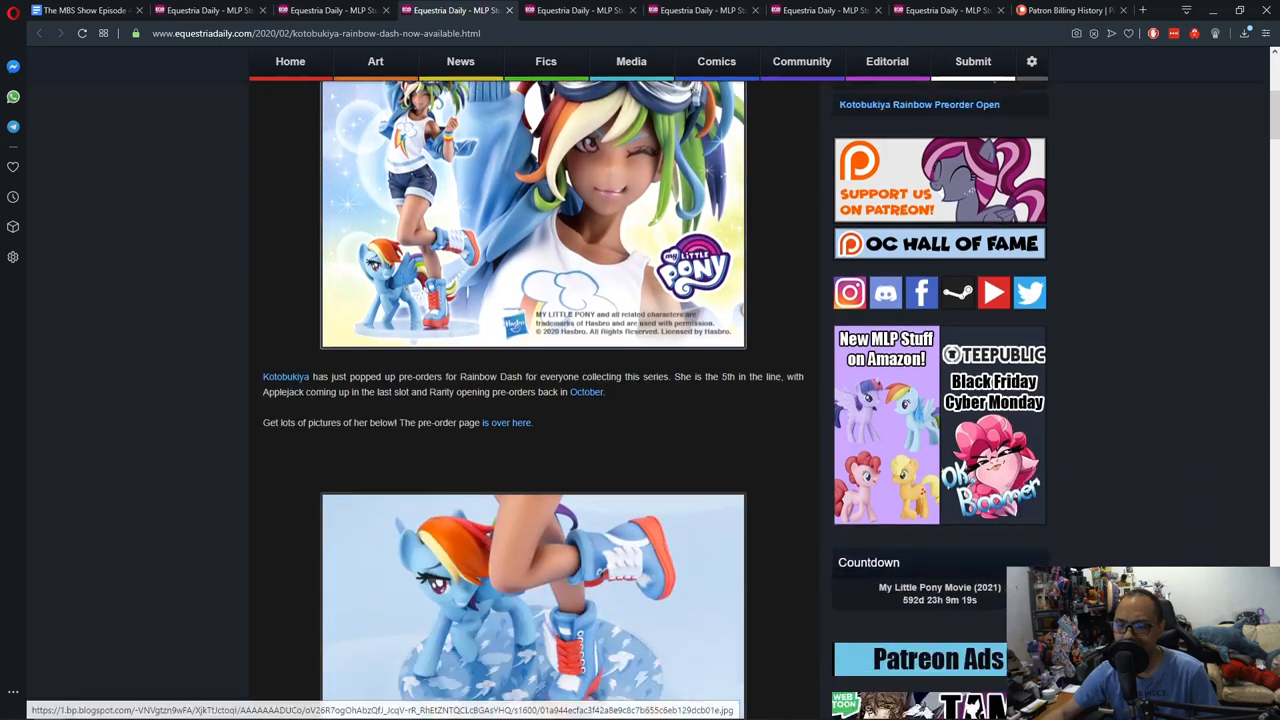
click(508, 422)
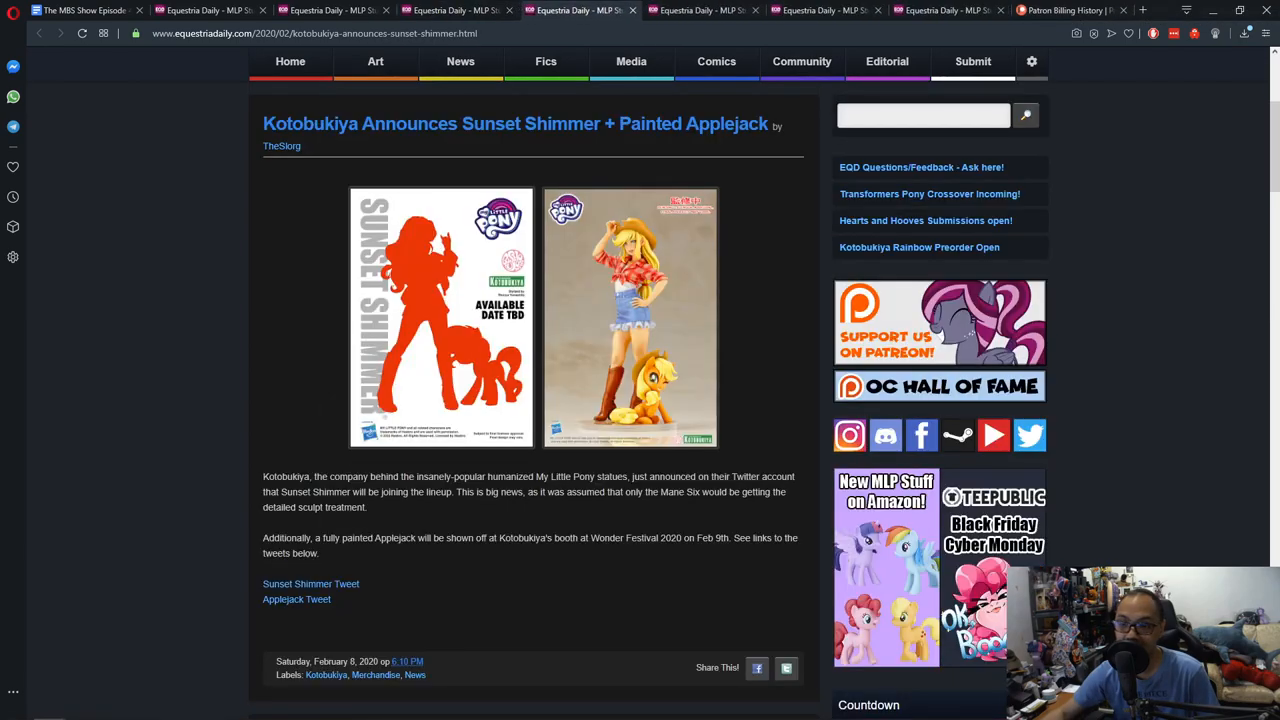
scroll(down, 3)
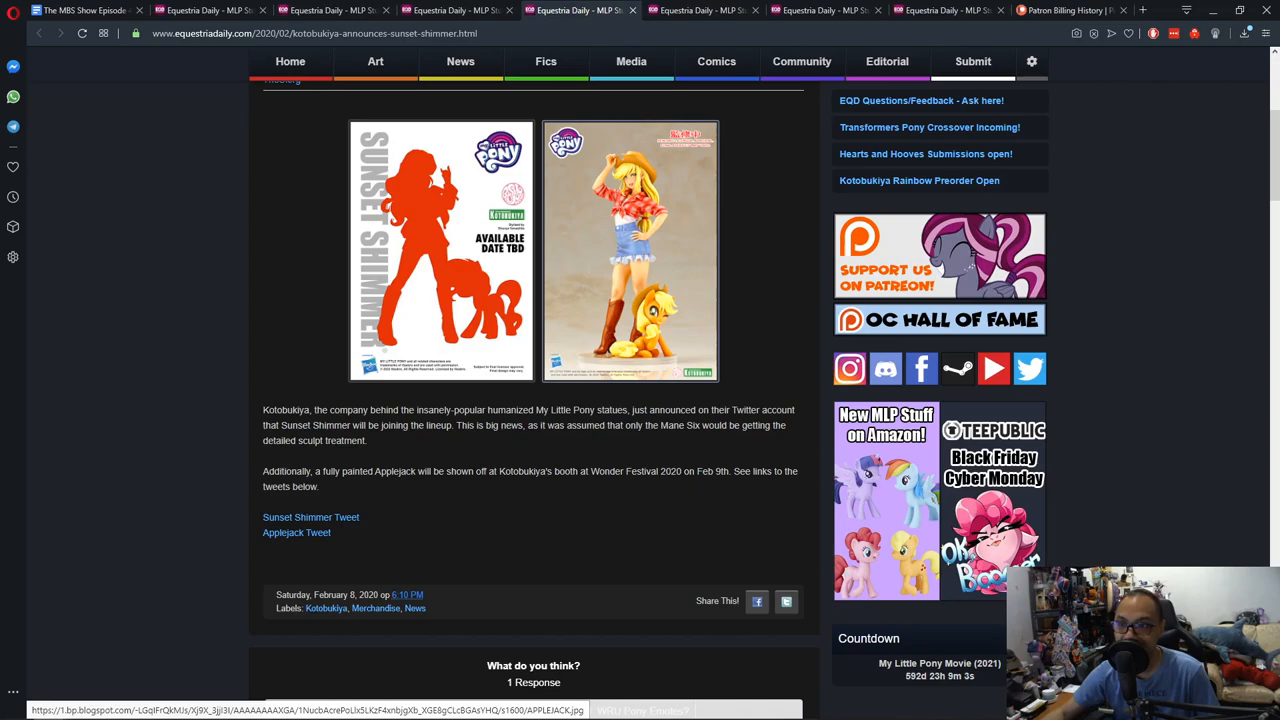
click(630, 250)
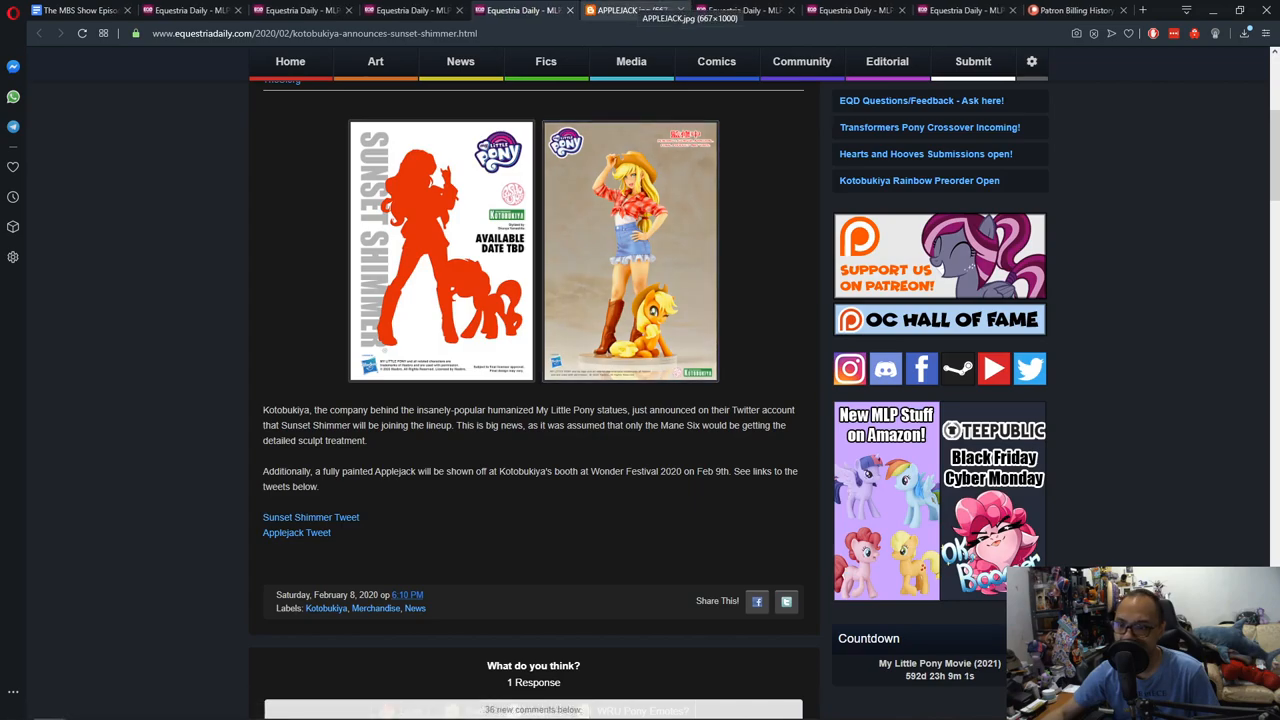
click(630, 250)
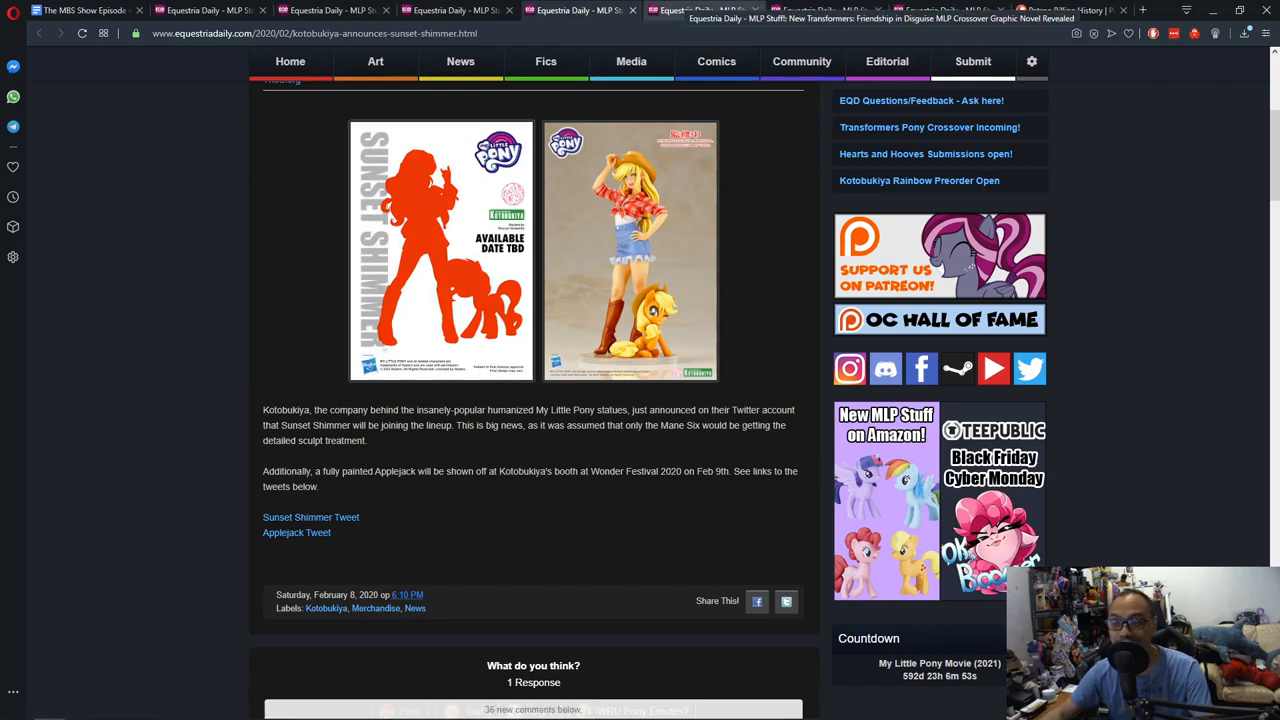
Read the Transformers: Friendship in Disguise graphic novel reveal post
click(690, 11)
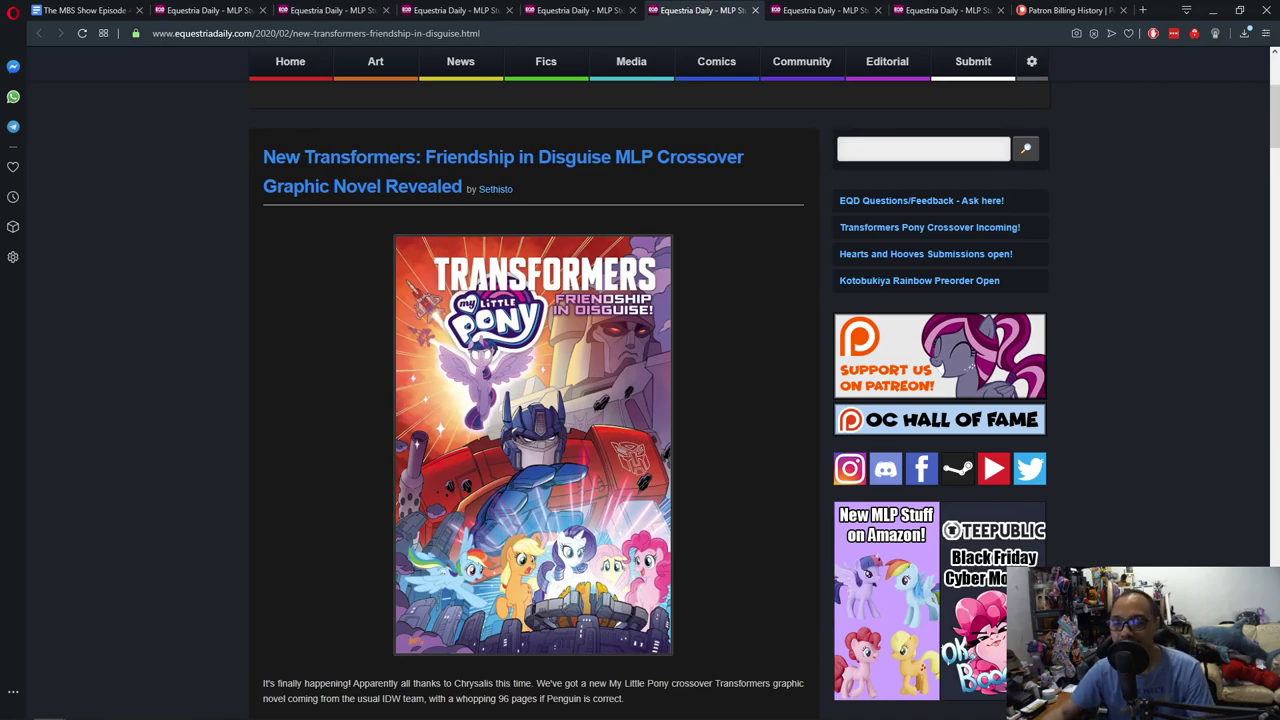
scroll(down, 3)
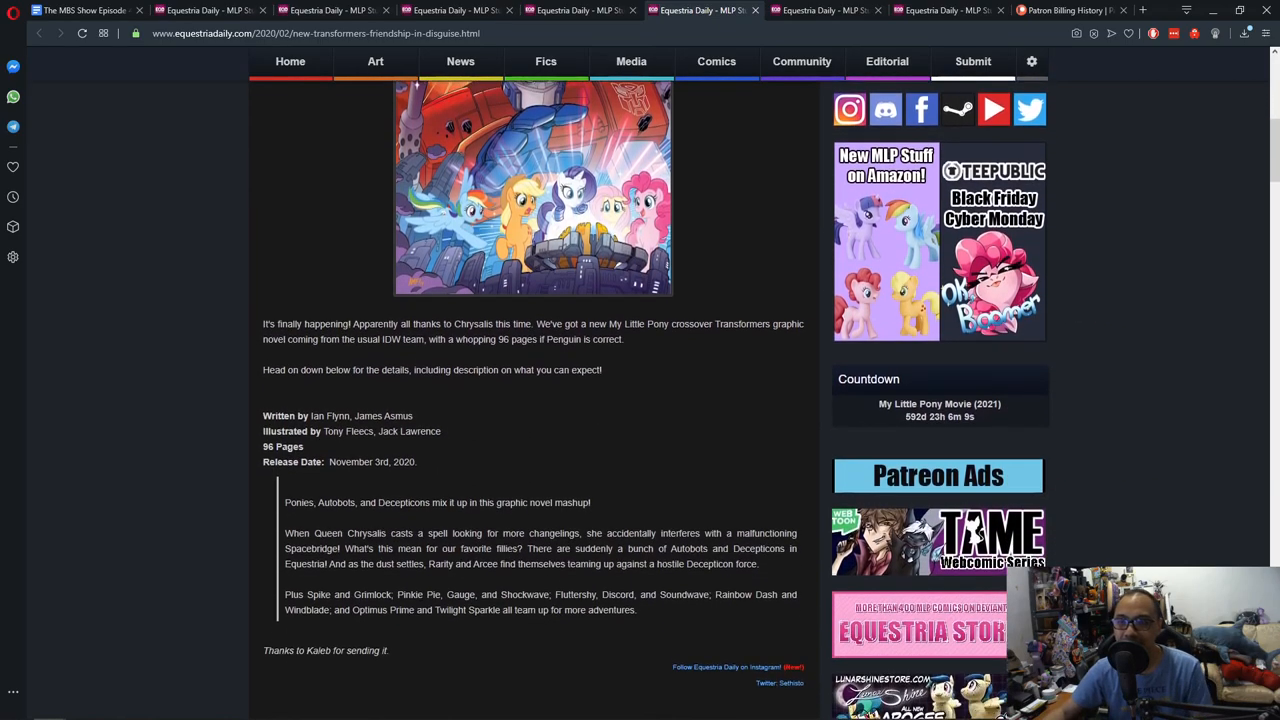
scroll(down, 3)
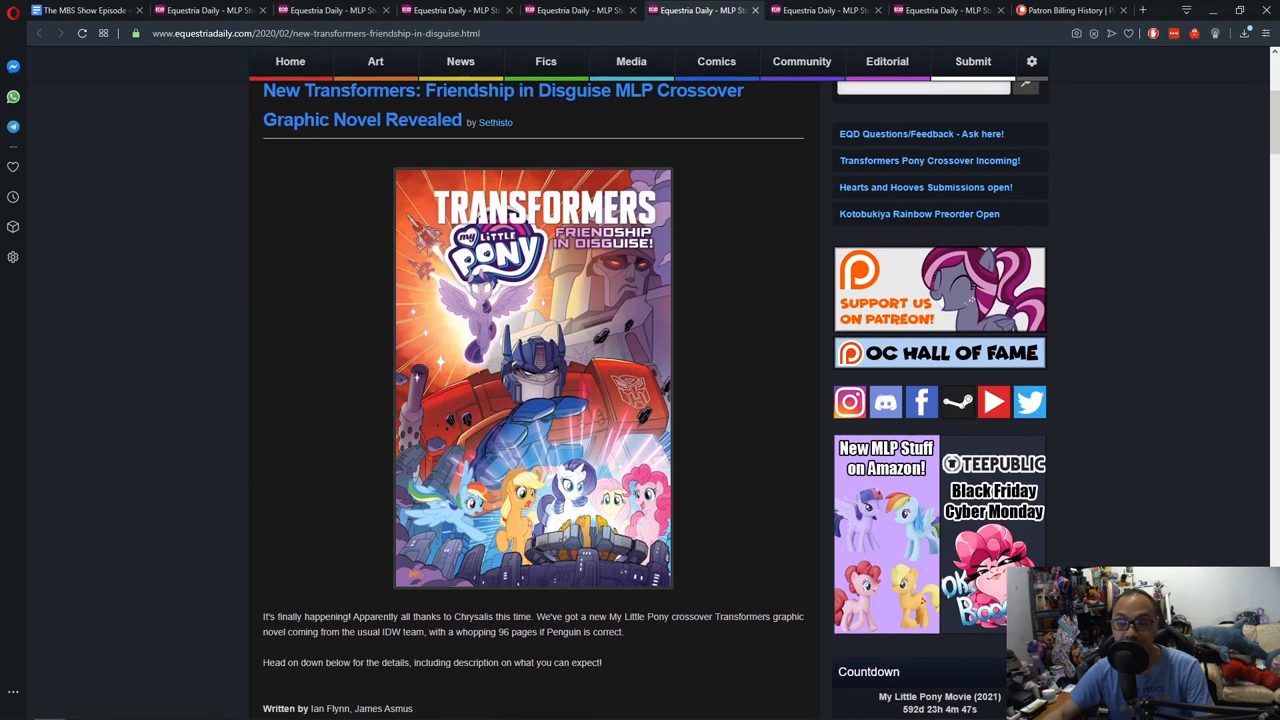
scroll(down, 3)
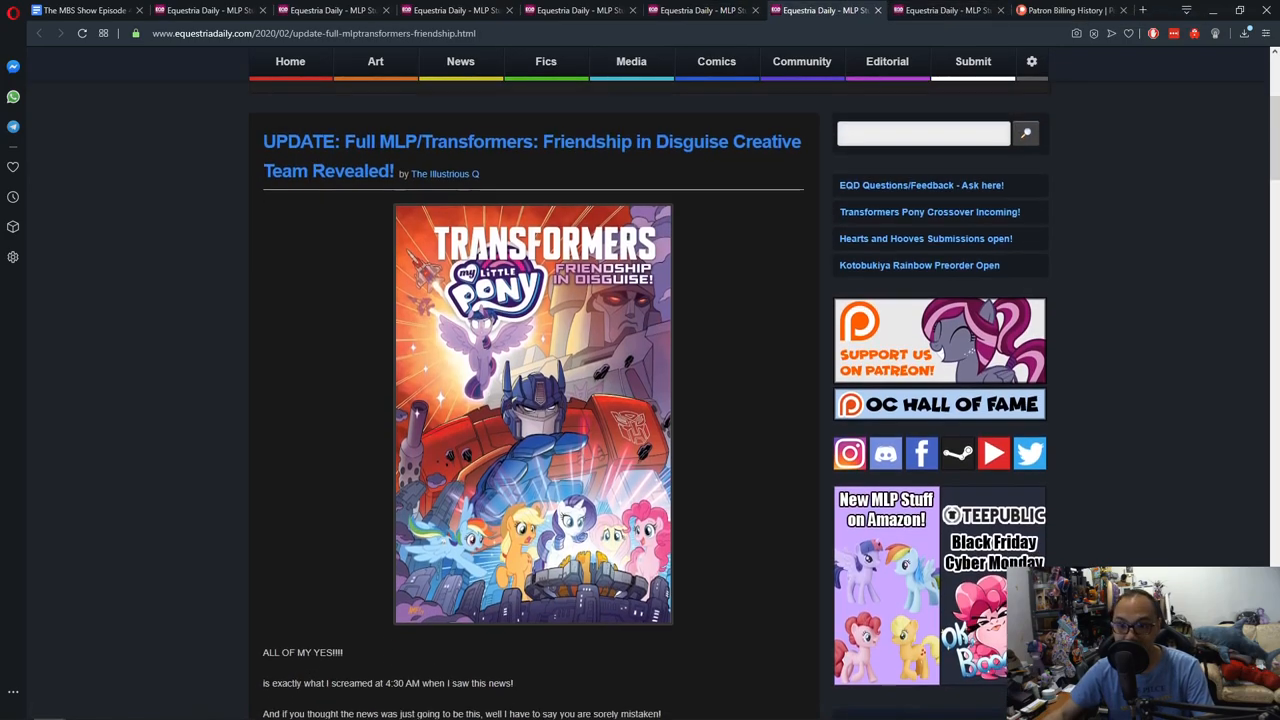
Scroll through the Friendship in Disguise creative-team update article
scroll(down, 3)
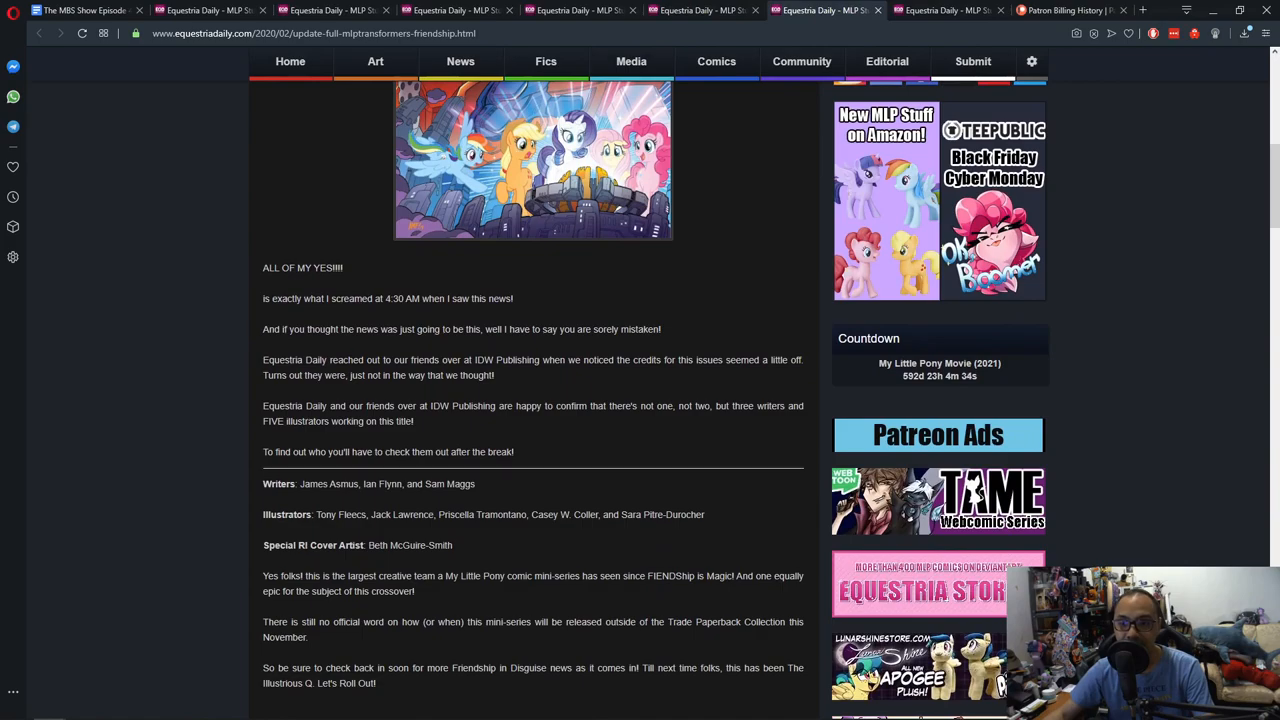
scroll(down, 3)
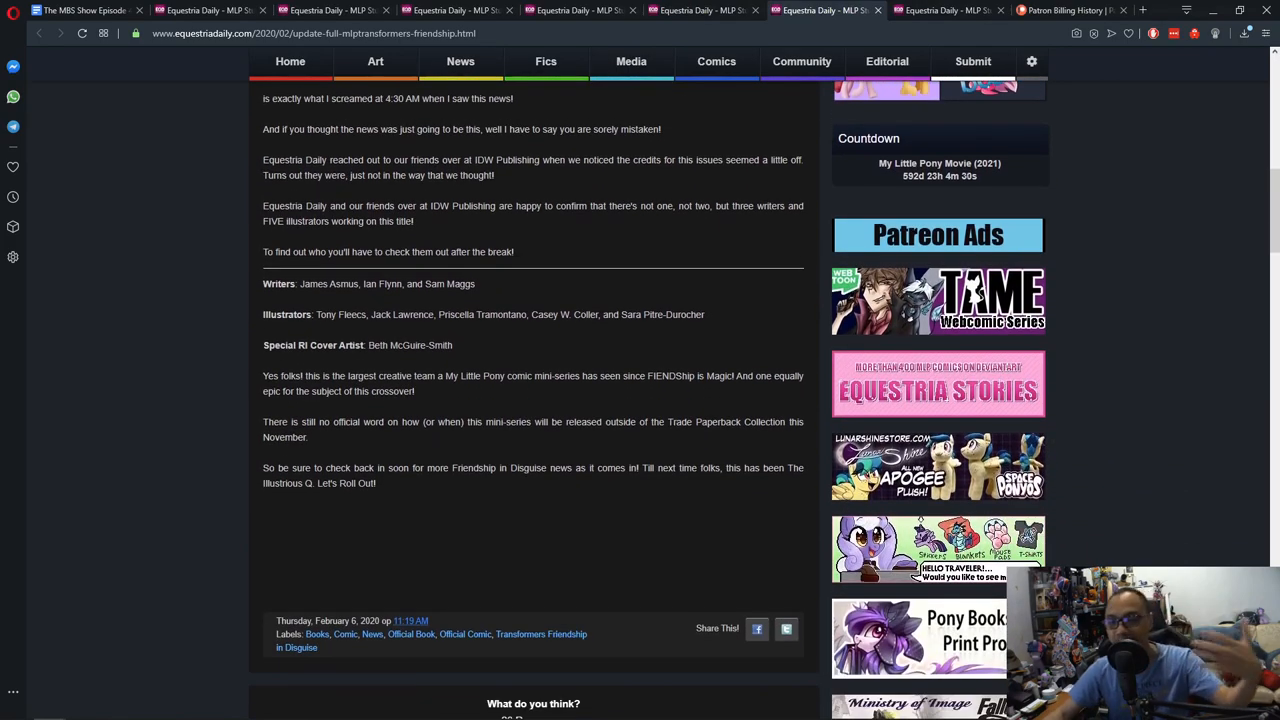
scroll(down, 3)
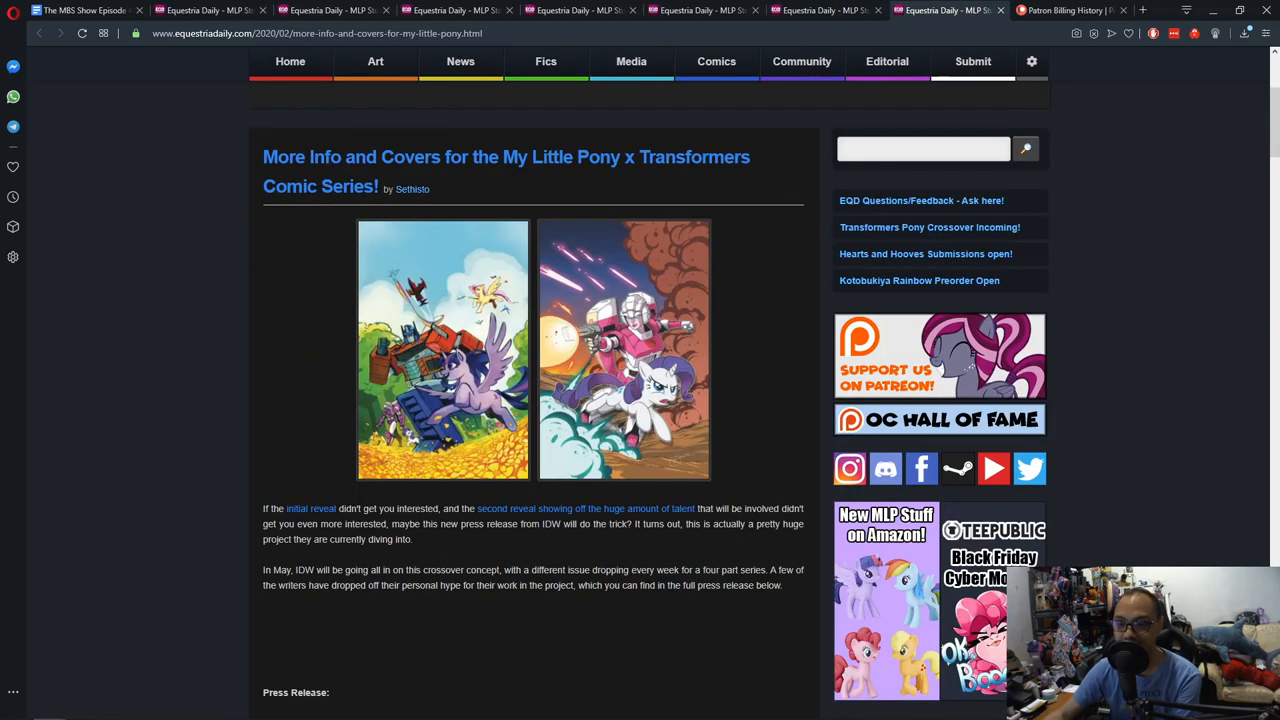
scroll(down, 3)
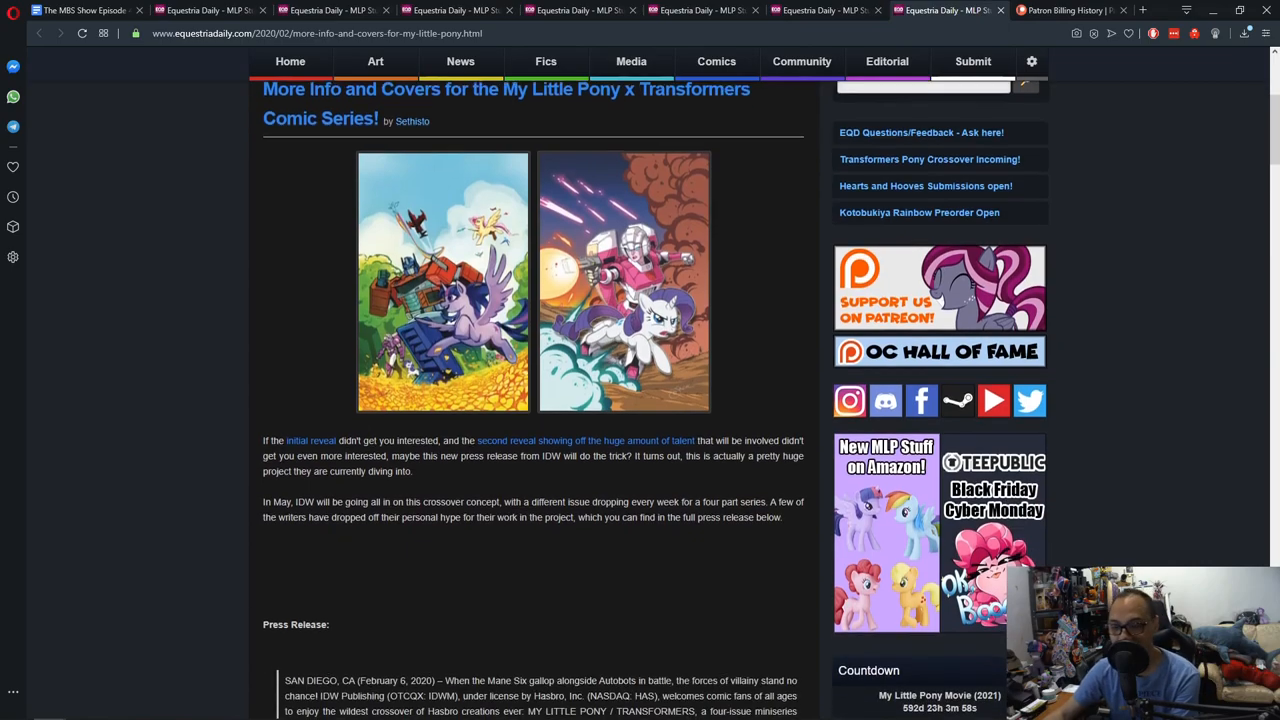
scroll(down, 3)
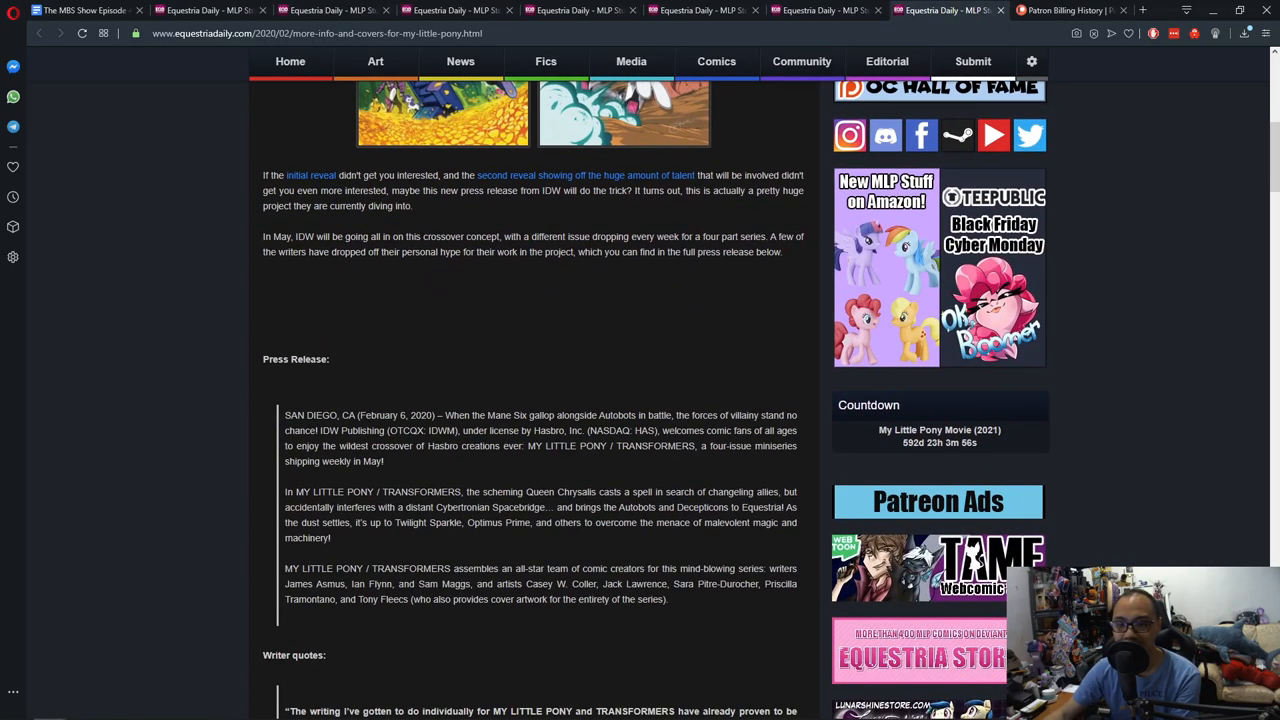
scroll(down, 3)
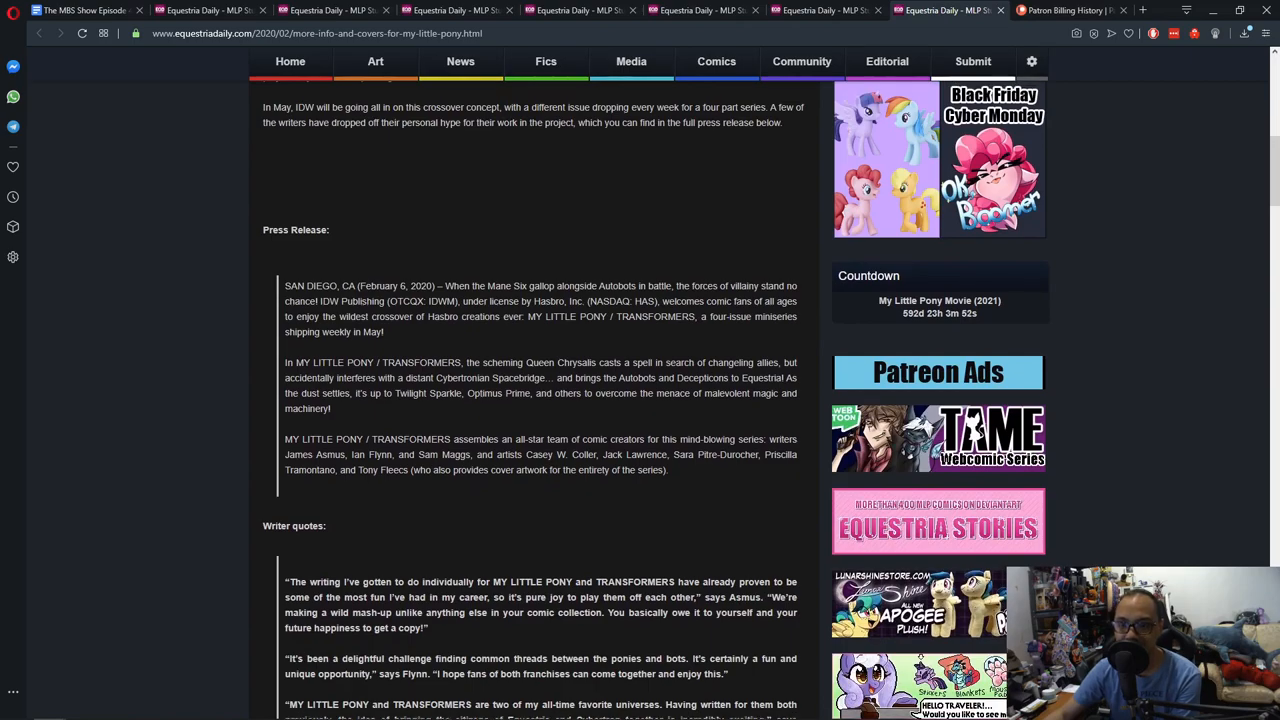
scroll(up, 3)
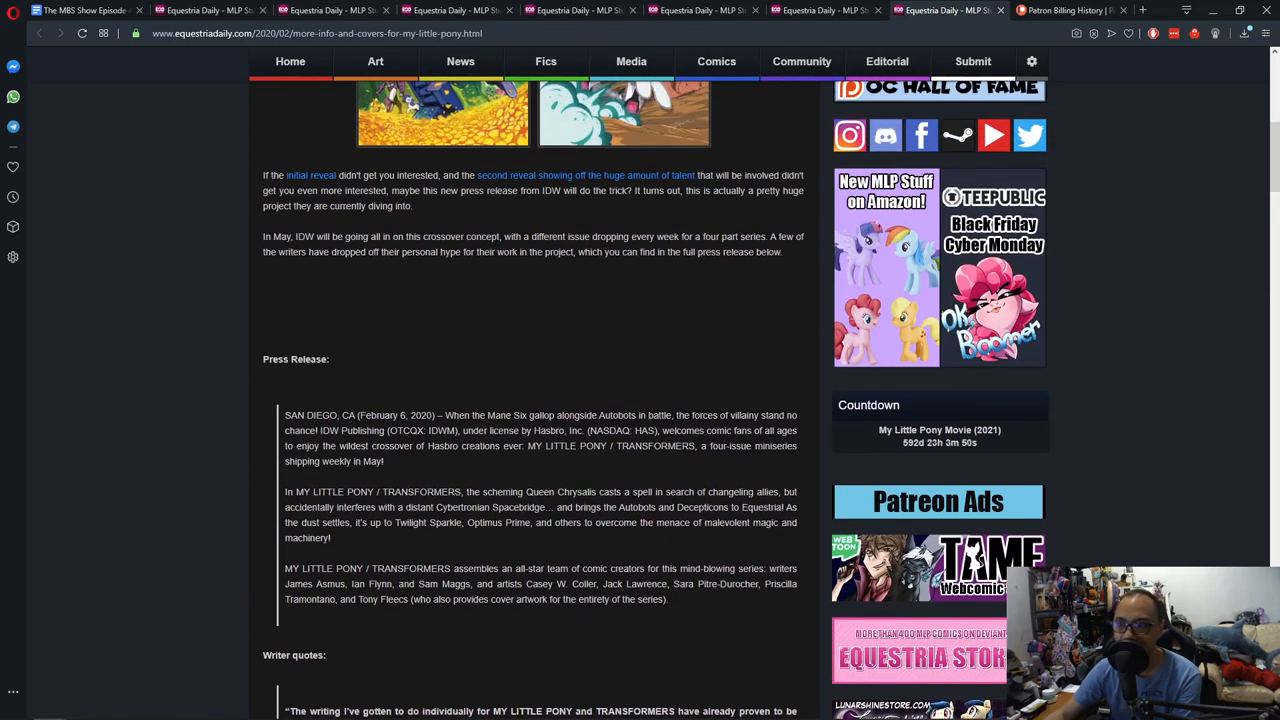
scroll(down, 3)
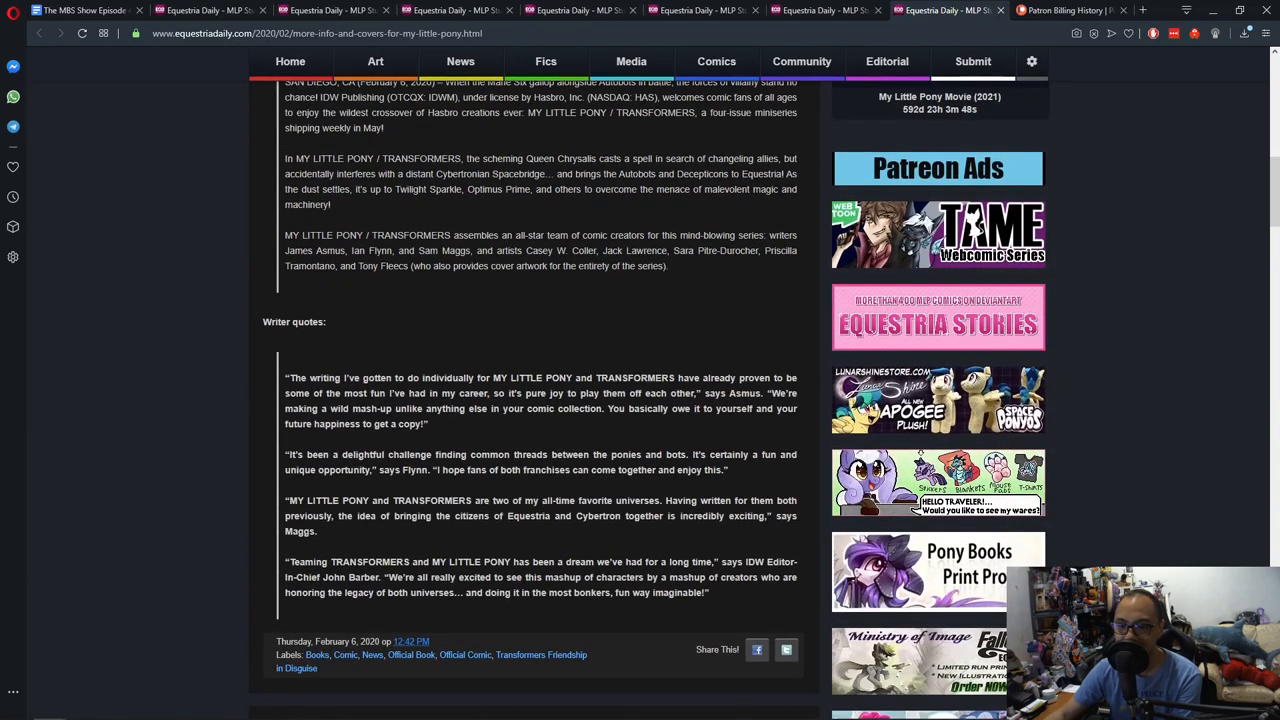
scroll(up, 3)
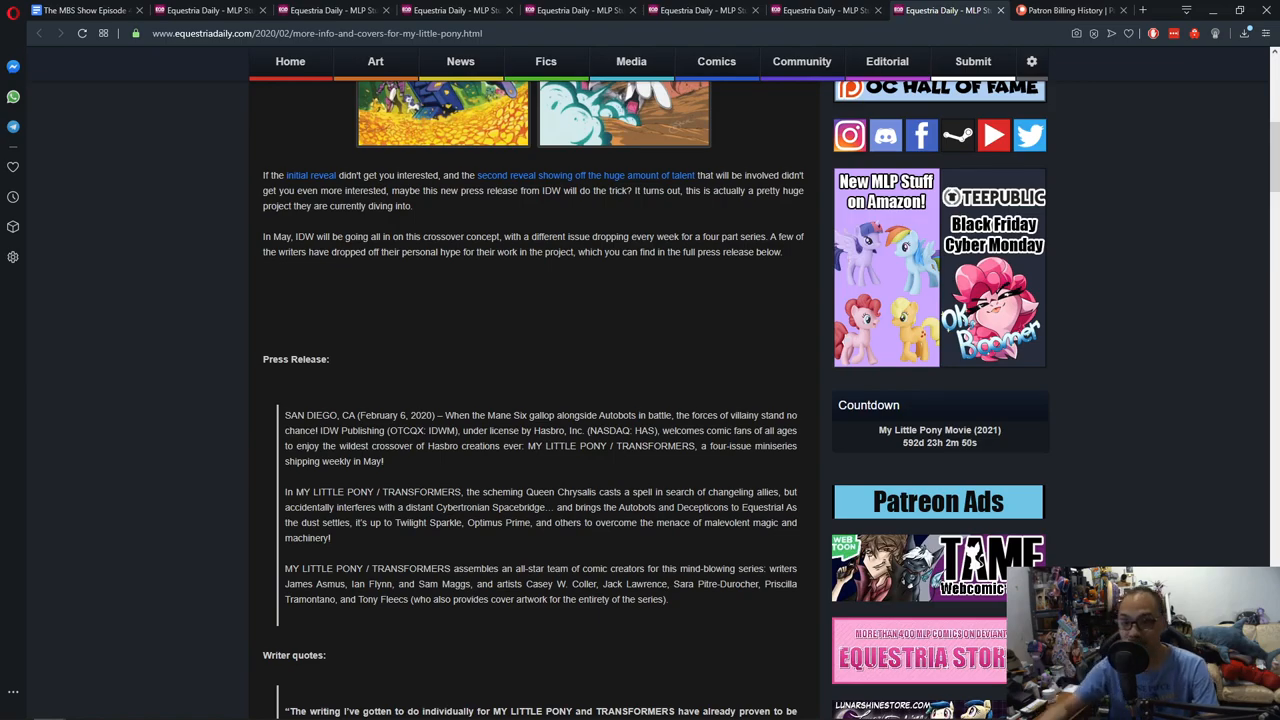
Scroll the Friendship in Disguise graphic novel reveal to its book details and comments
scroll(down, 3)
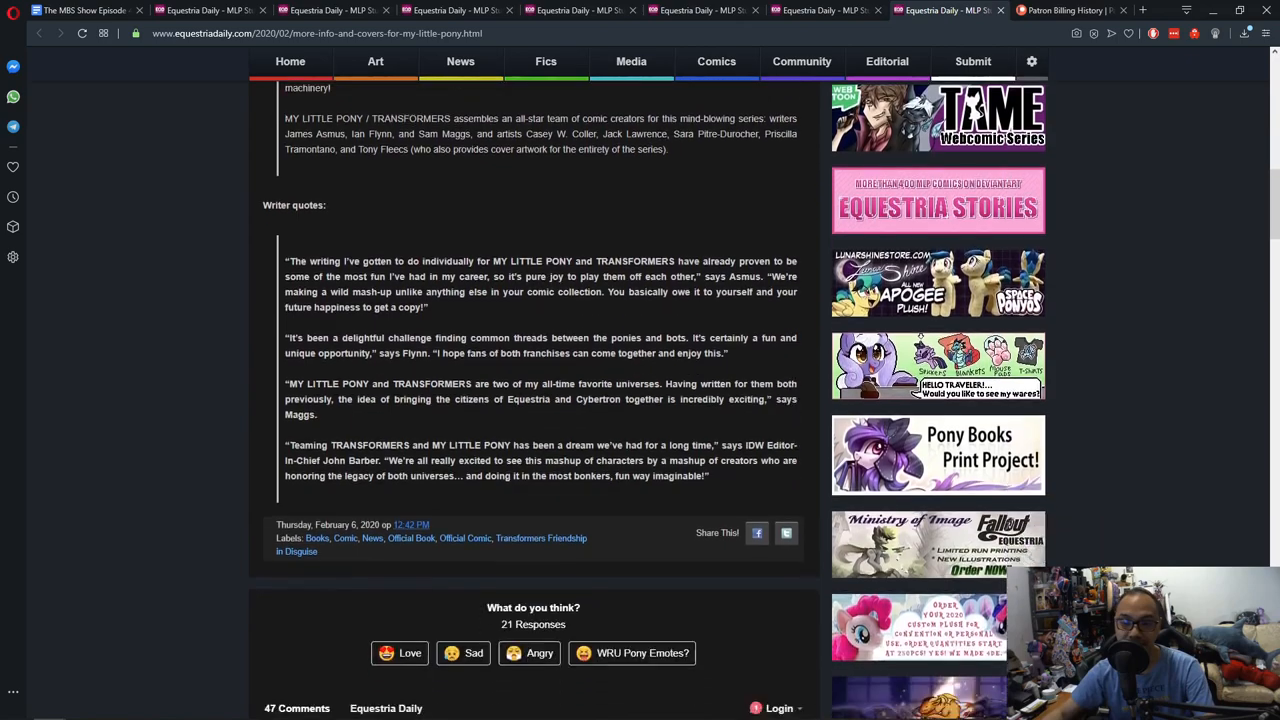
scroll(down, 3)
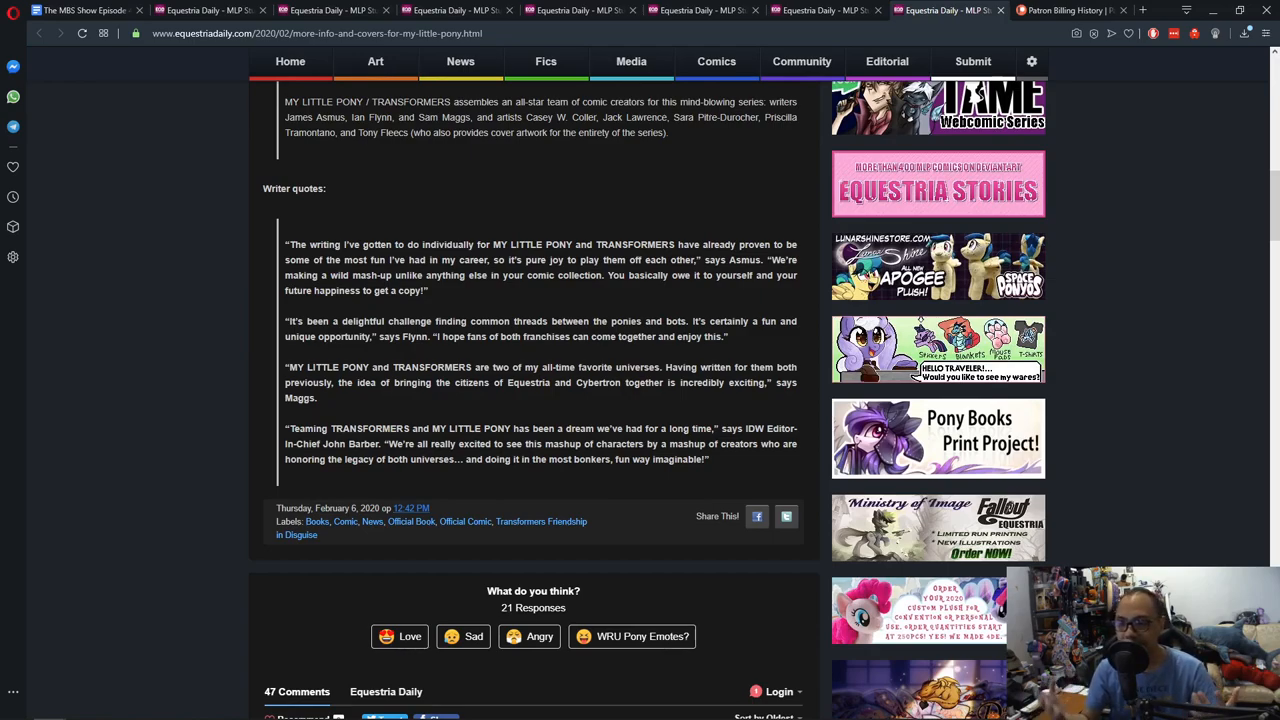
scroll(up, 3)
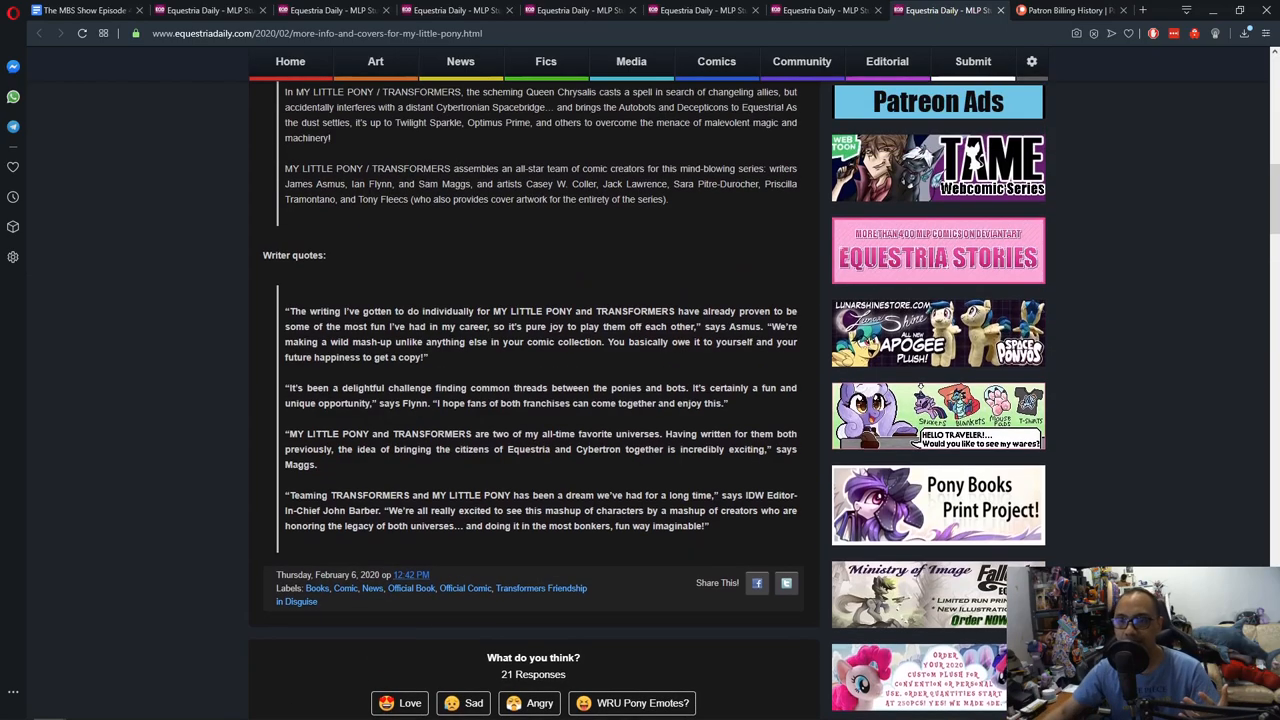
scroll(up, 3)
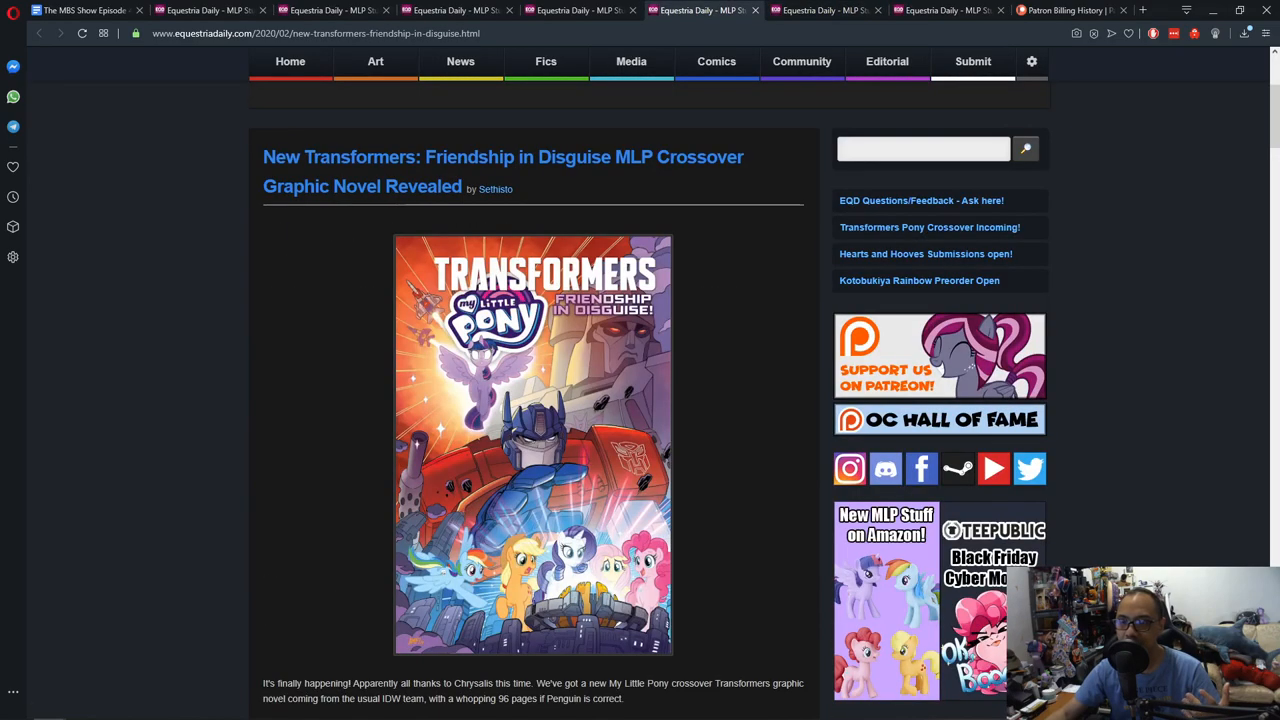
scroll(down, 3)
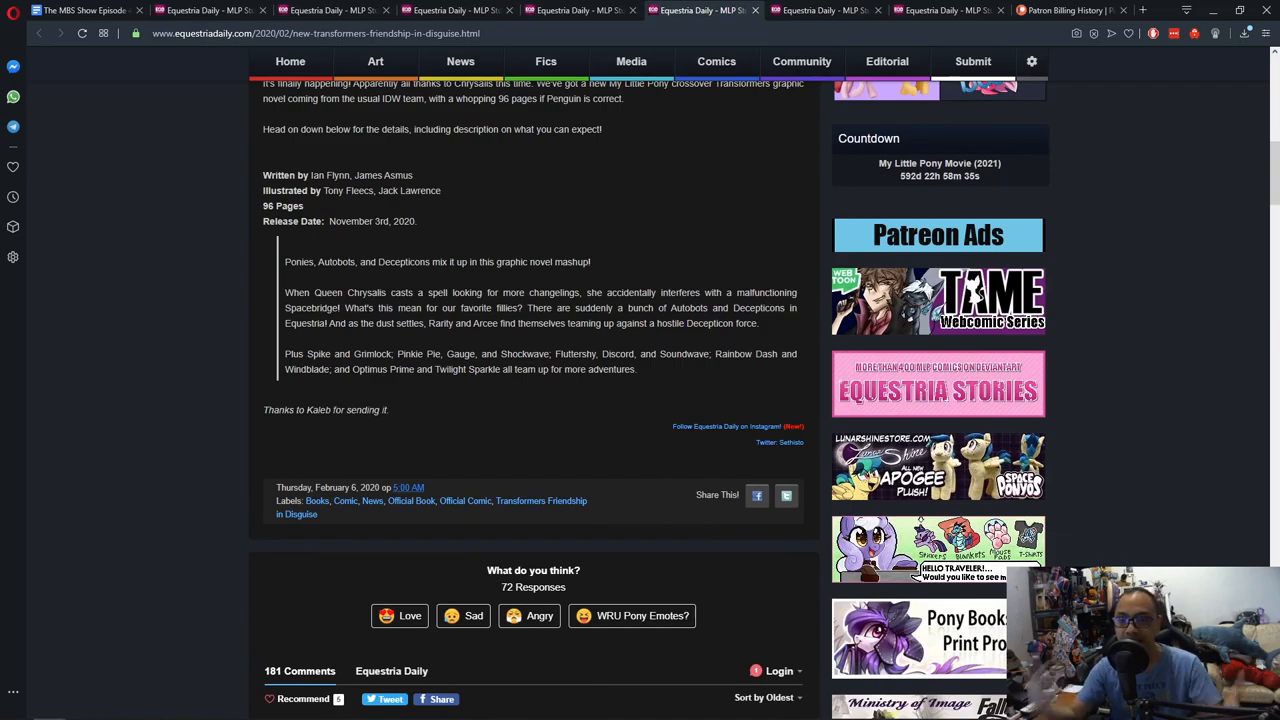